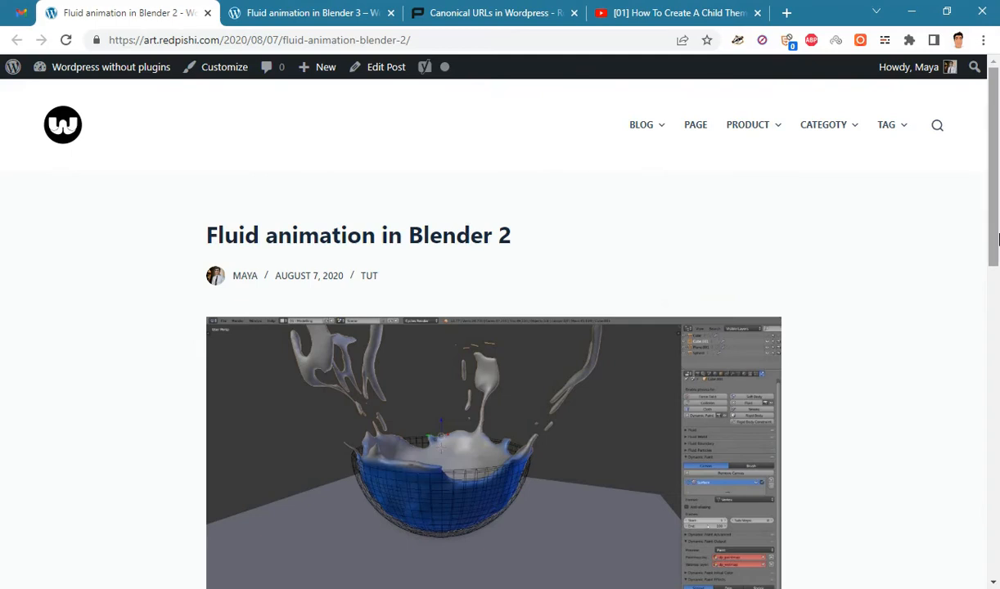
Step: Look over the Fluid animation in Blender 3 and Blender 2 posts
{"action": "scroll", "scroll_direction": "down", "scroll_amount": 3}
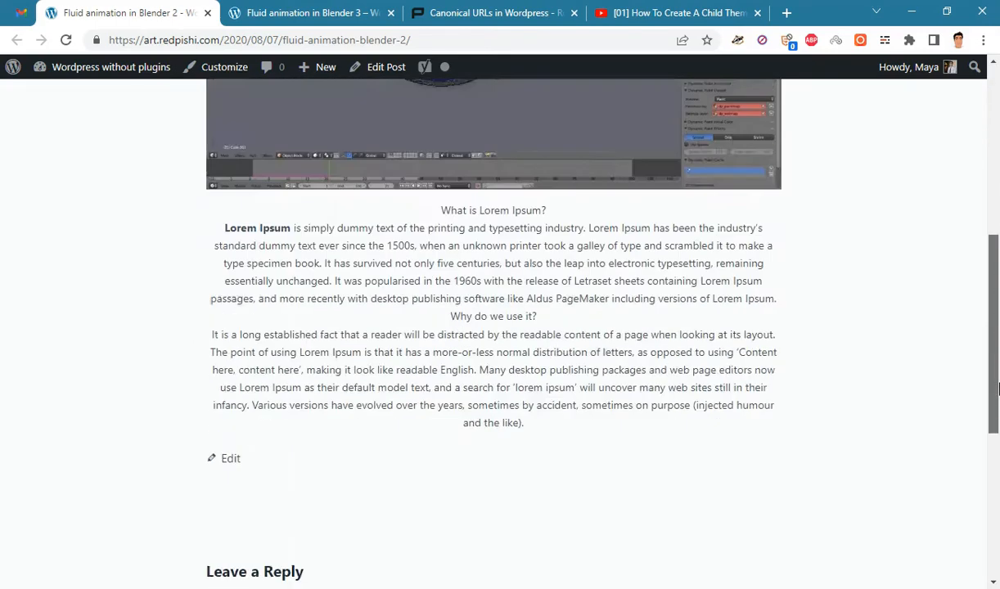
{"action": "scroll", "scroll_direction": "up", "scroll_amount": 3}
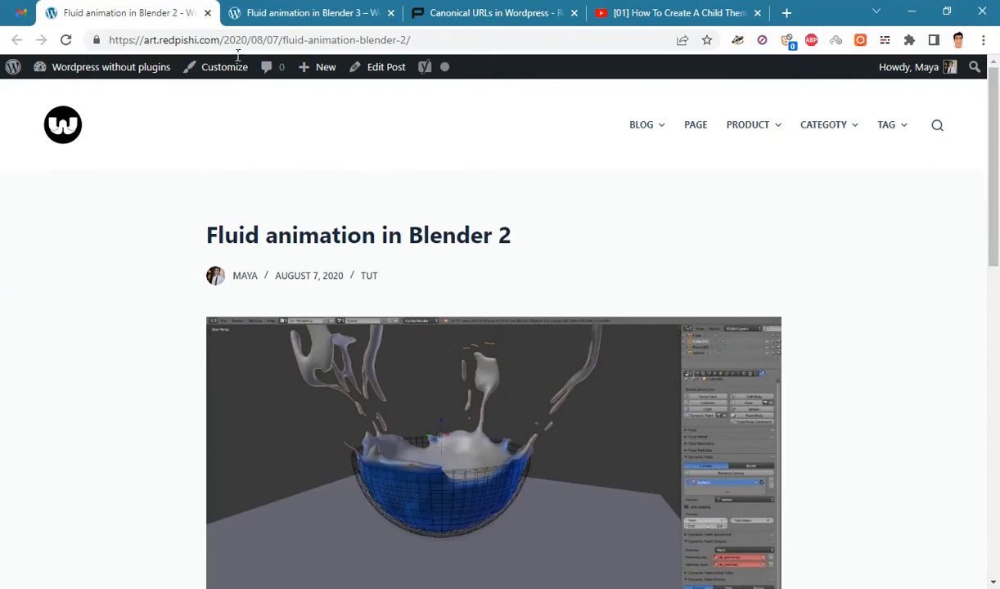
{"action": "left_click", "coordinate": [311, 12]}
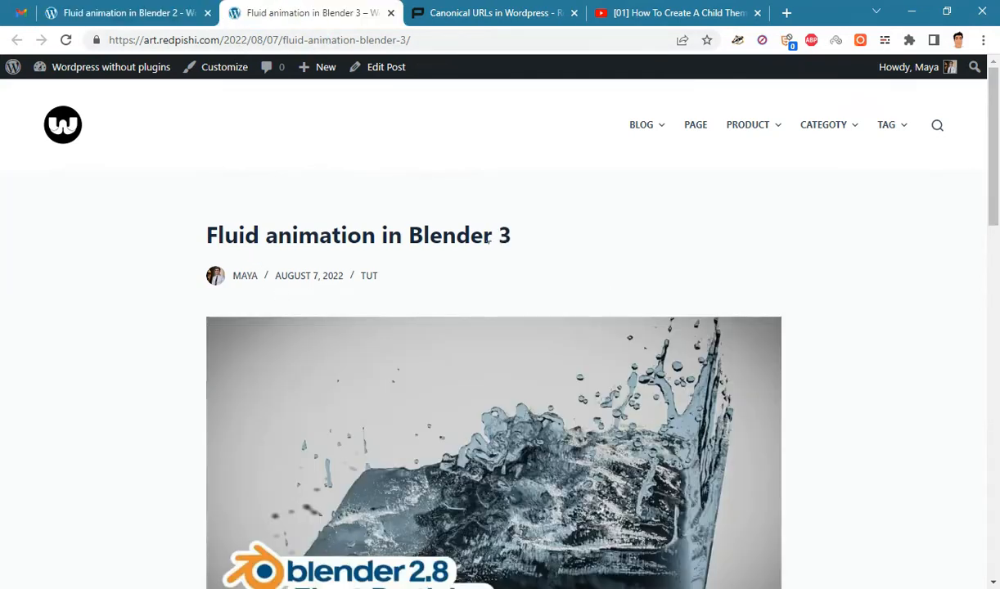
{"action": "scroll", "scroll_direction": "down", "scroll_amount": 3}
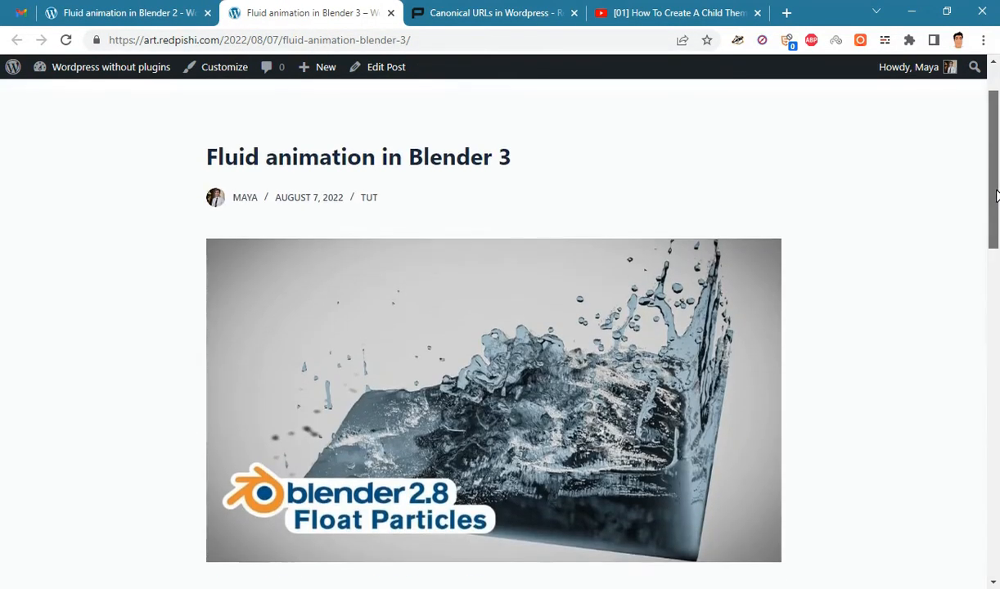
{"action": "scroll", "scroll_direction": "up", "scroll_amount": 3}
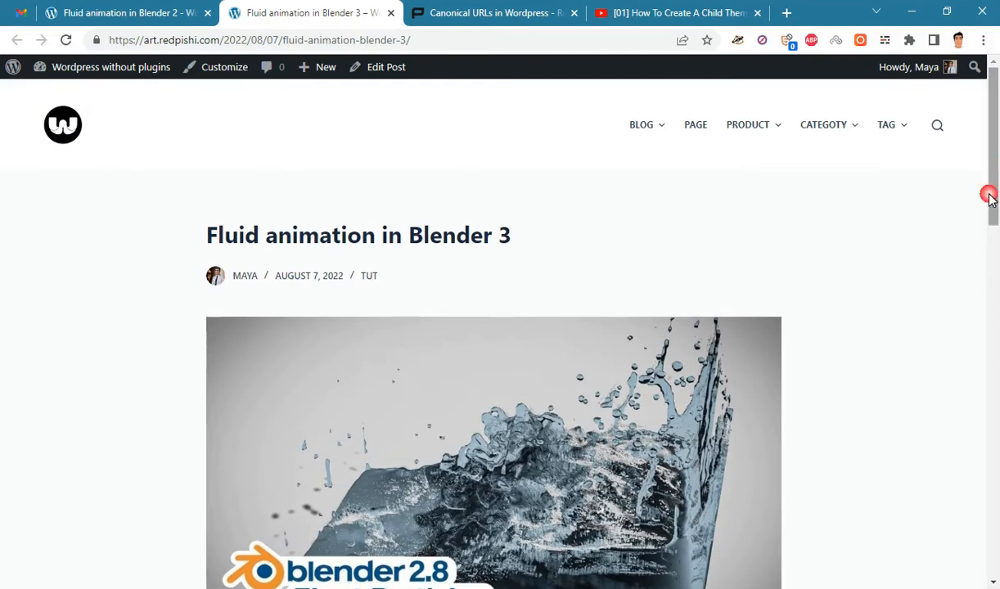
{"action": "mouse_move", "coordinate": [942, 342]}
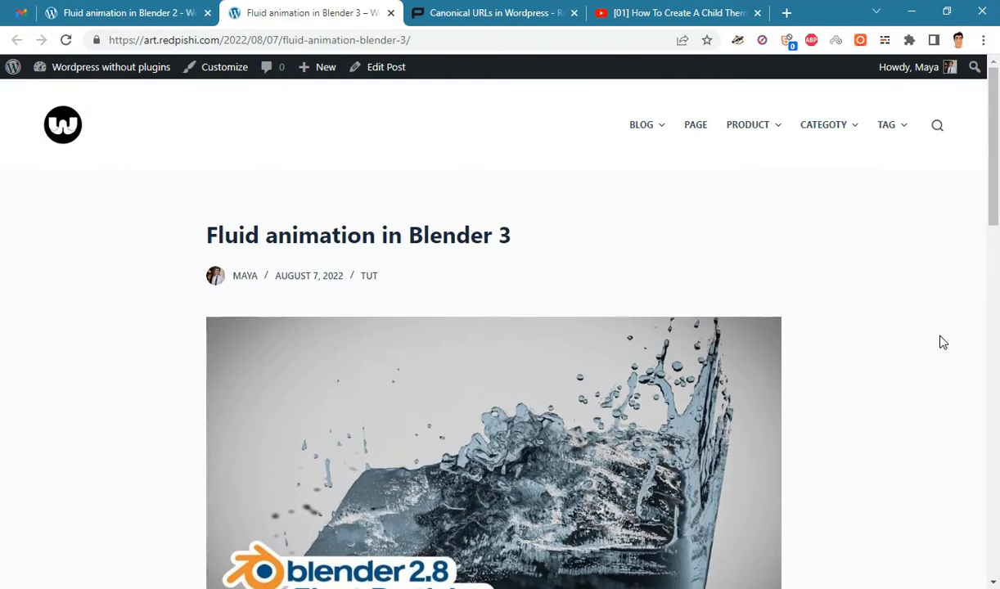
{"action": "left_click", "coordinate": [115, 13]}
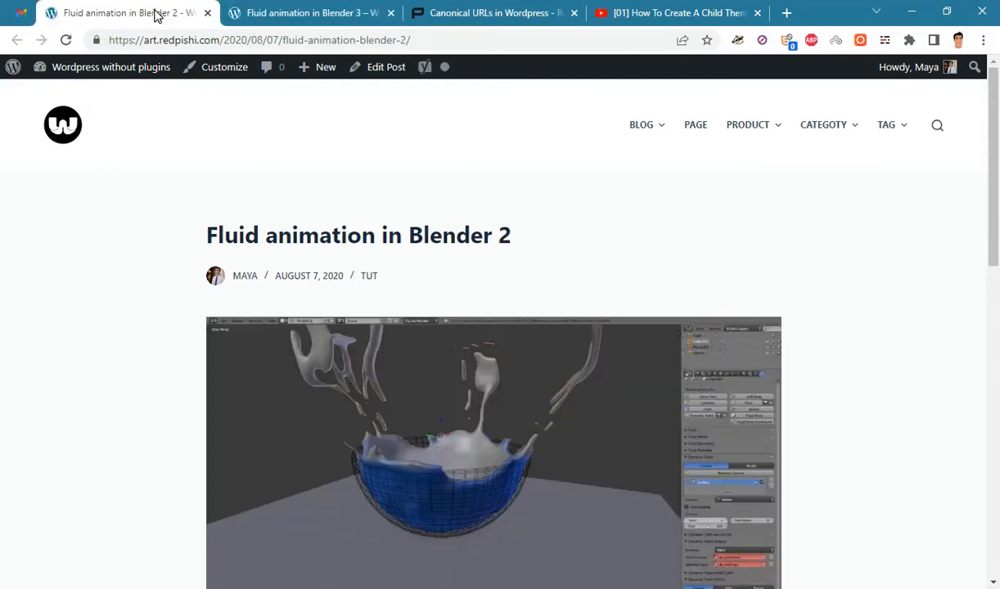
{"action": "mouse_move", "coordinate": [385, 66]}
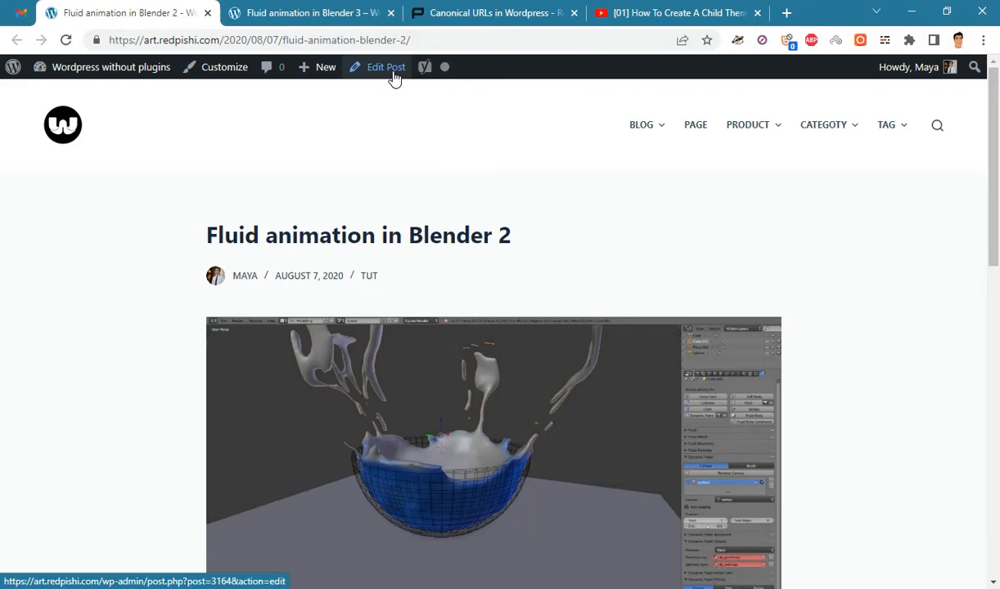
Step: Open the Blender 2 post in the editor and expand Yoast SEO's advanced settings
{"action": "left_click", "coordinate": [385, 67]}
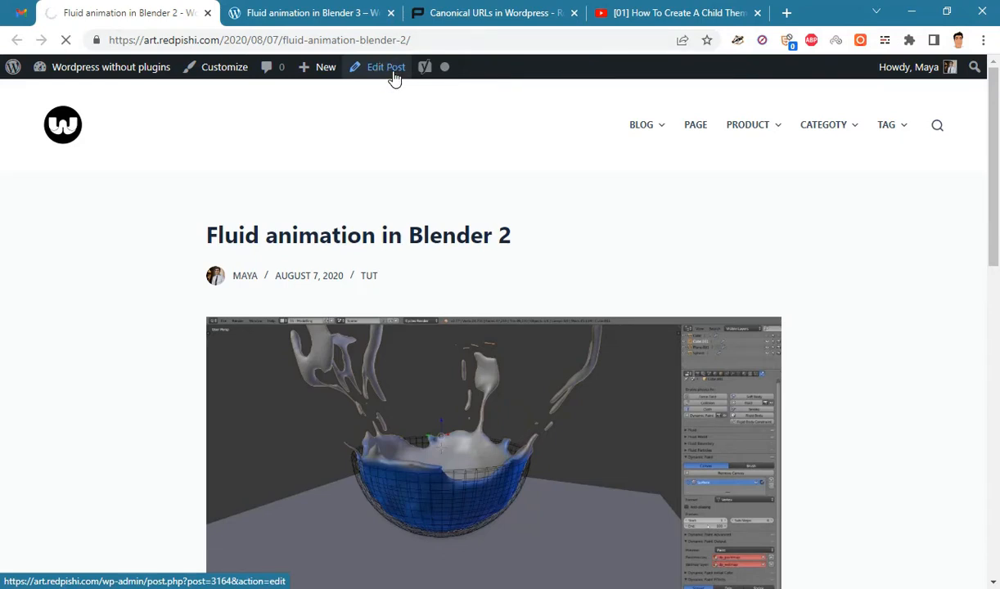
{"action": "left_click", "coordinate": [385, 67]}
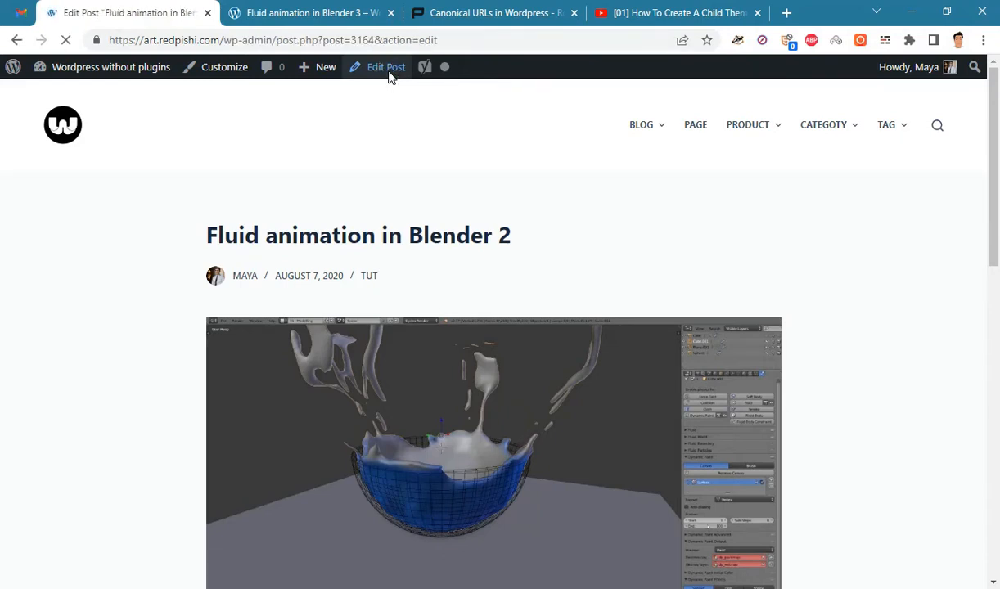
{"action": "left_click", "coordinate": [385, 67]}
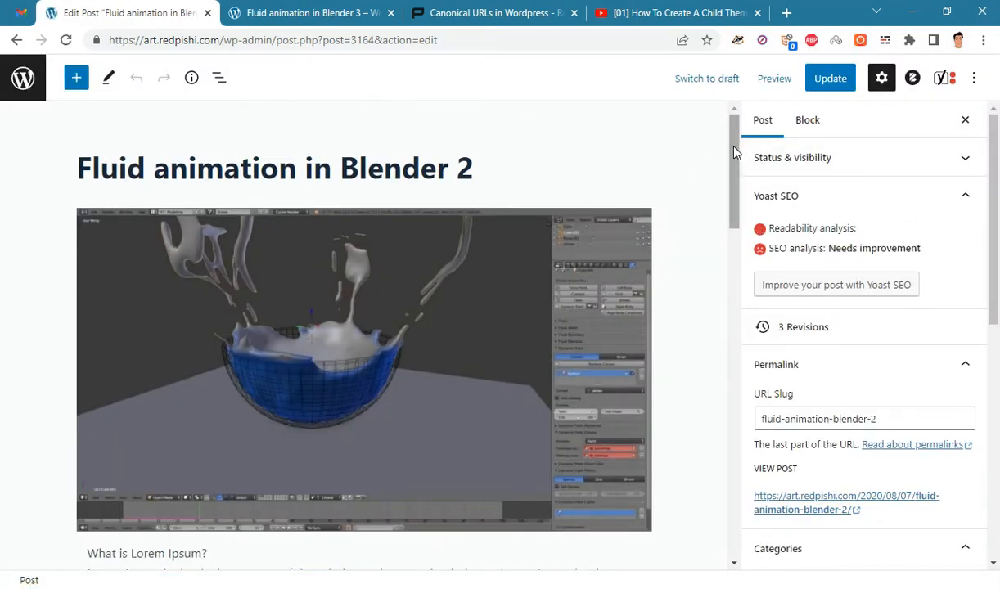
{"action": "scroll", "scroll_direction": "down", "scroll_amount": 3}
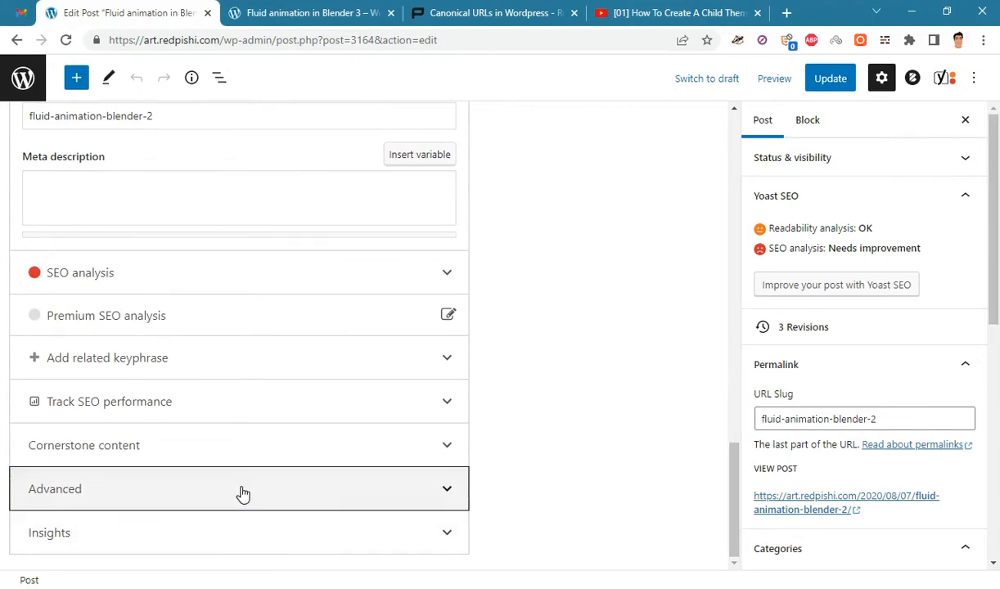
{"action": "left_click", "coordinate": [243, 488]}
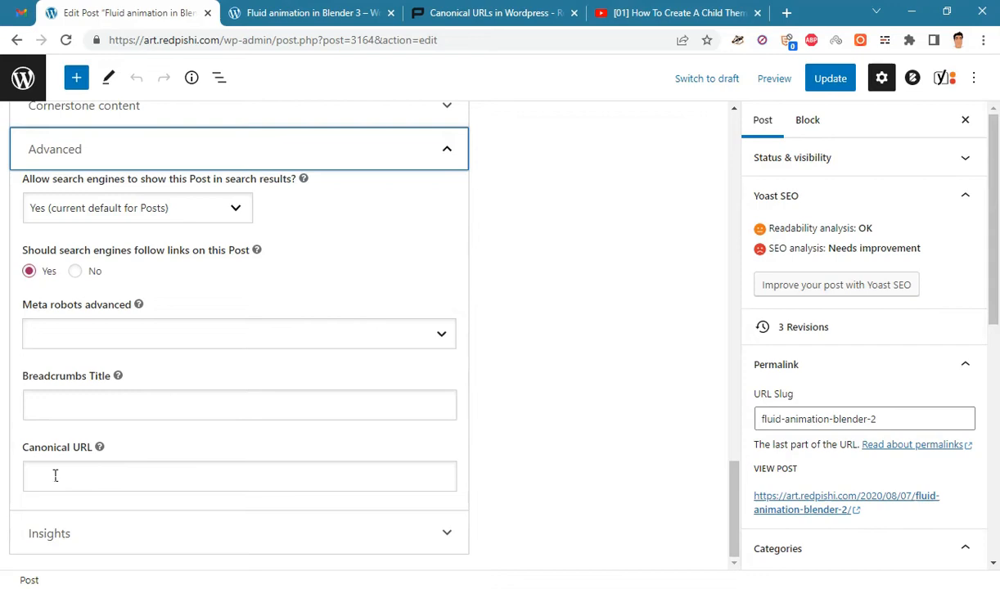
Step: Paste the Blender 3 post's URL into Canonical URL and update the post
{"action": "left_click", "coordinate": [310, 12]}
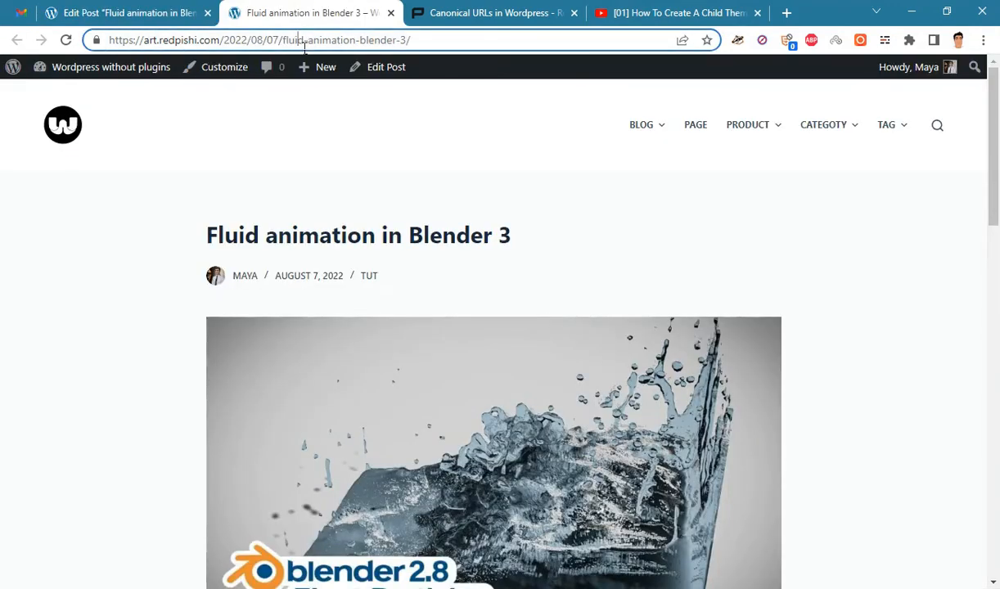
{"action": "right_click", "coordinate": [245, 40]}
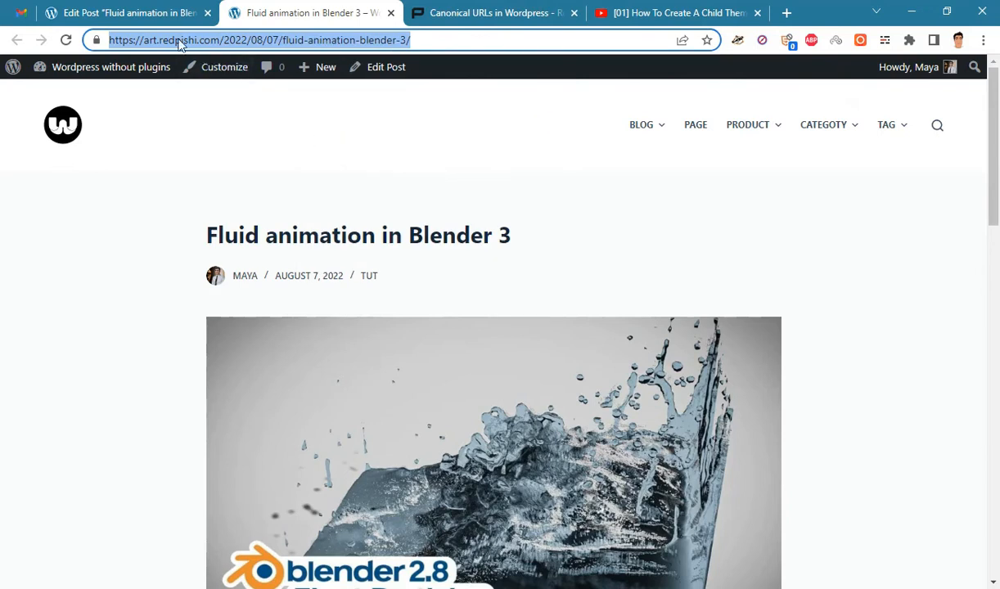
{"action": "right_click", "coordinate": [70, 476]}
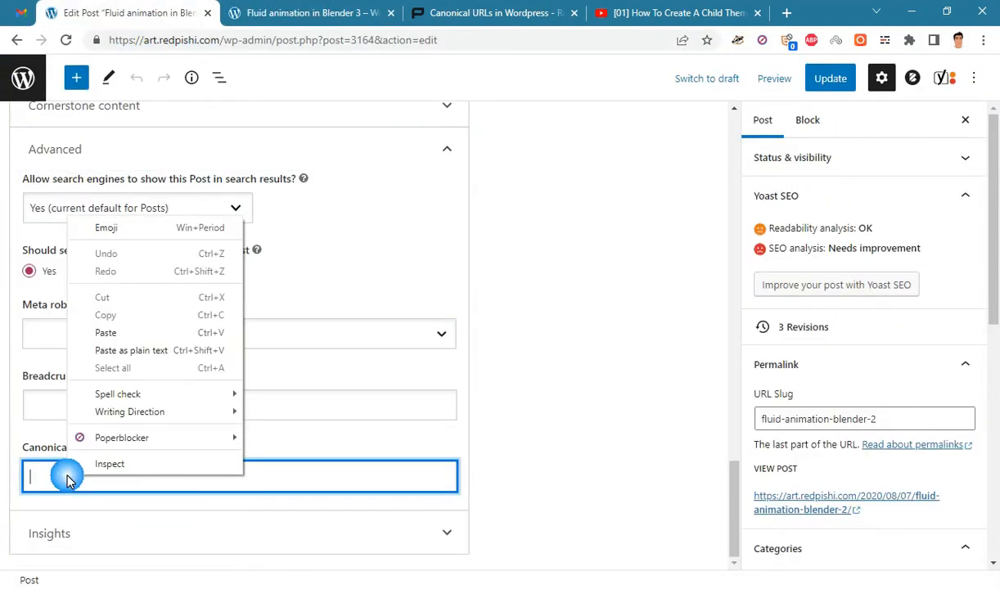
{"action": "left_click", "coordinate": [106, 332]}
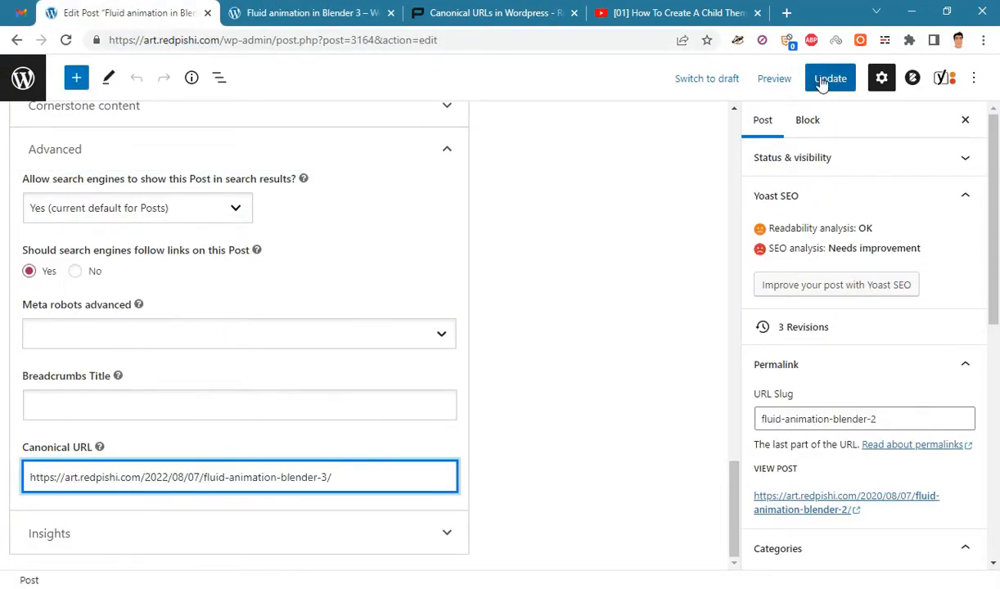
{"action": "left_click", "coordinate": [829, 77]}
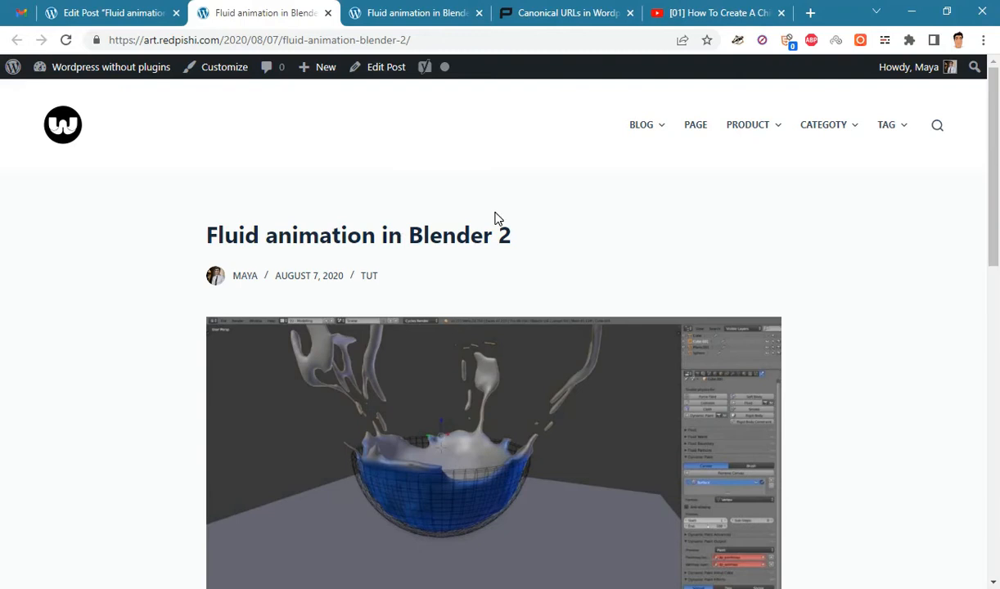
{"action": "mouse_move", "coordinate": [379, 199]}
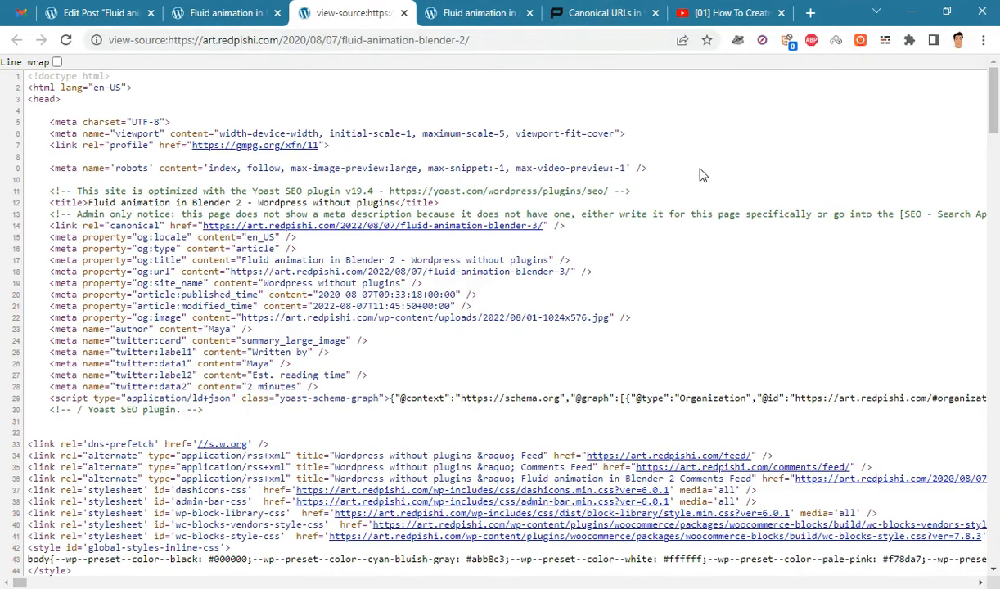
Step: Search the Blender 2 page source for the site address to find the rel=canonical link
{"action": "key", "text": "ctrl+f"}
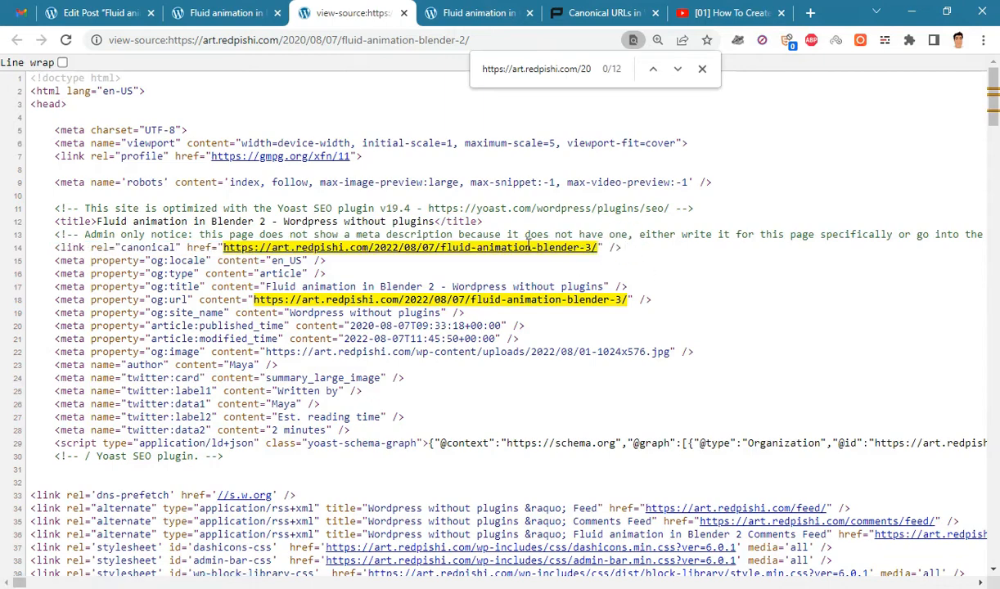
{"action": "left_click", "coordinate": [261, 12]}
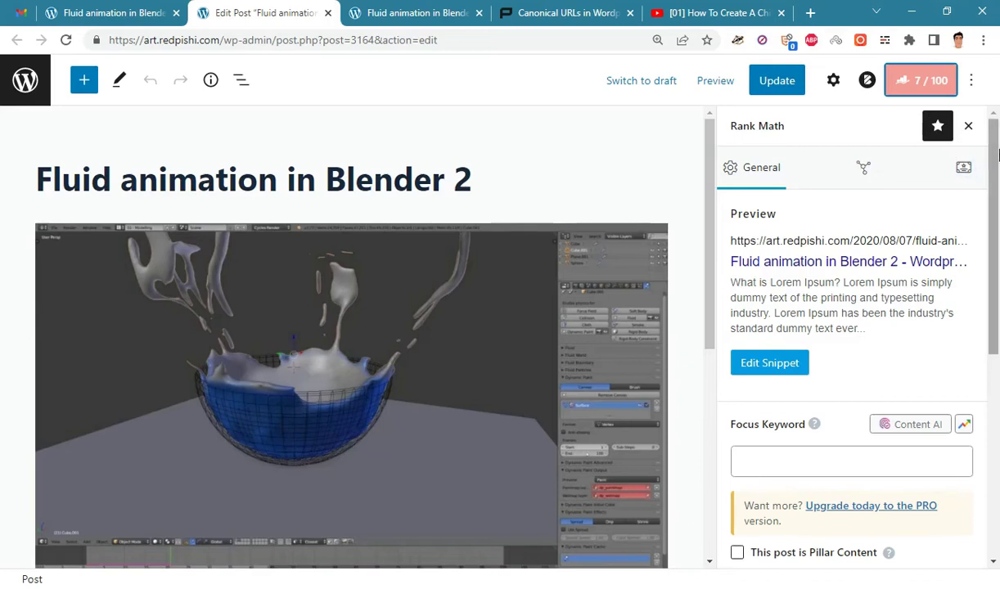
{"action": "mouse_move", "coordinate": [824, 172]}
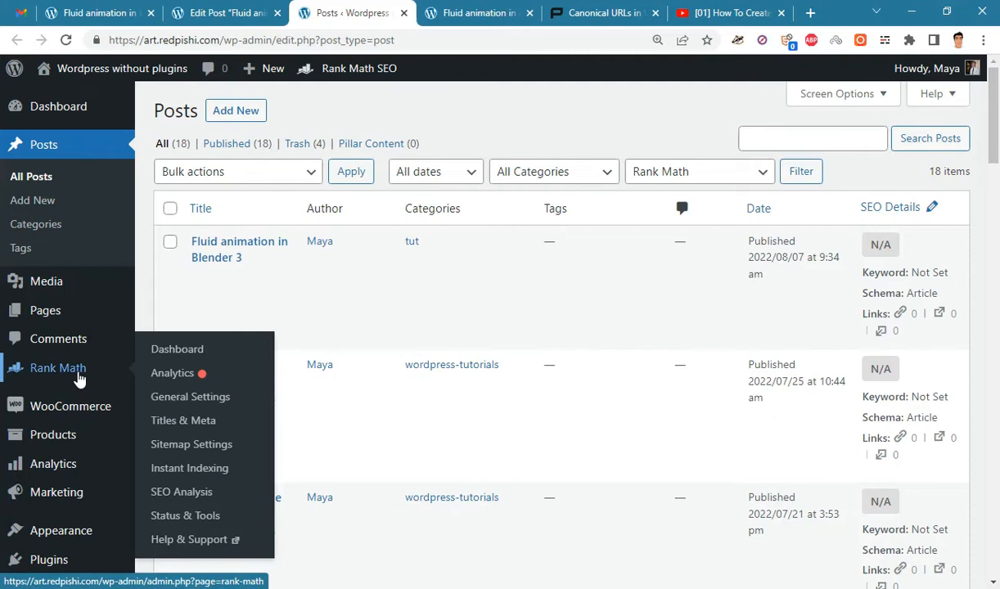
Step: Switch Rank Math to Advanced Mode from its dashboard and return to the Blender 2 editor
{"action": "left_click", "coordinate": [177, 349]}
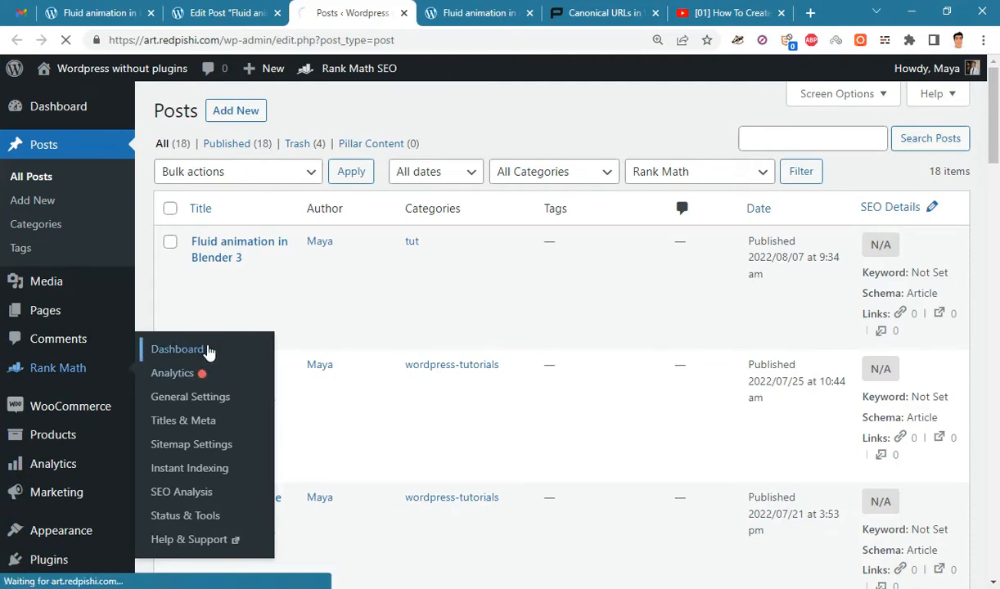
{"action": "left_click", "coordinate": [177, 349]}
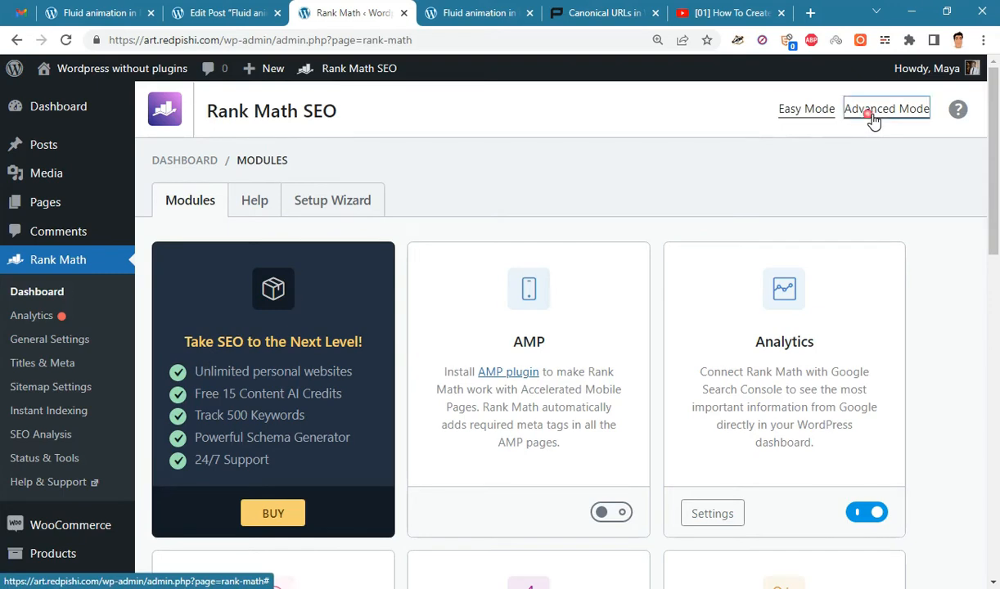
{"action": "left_click", "coordinate": [886, 108]}
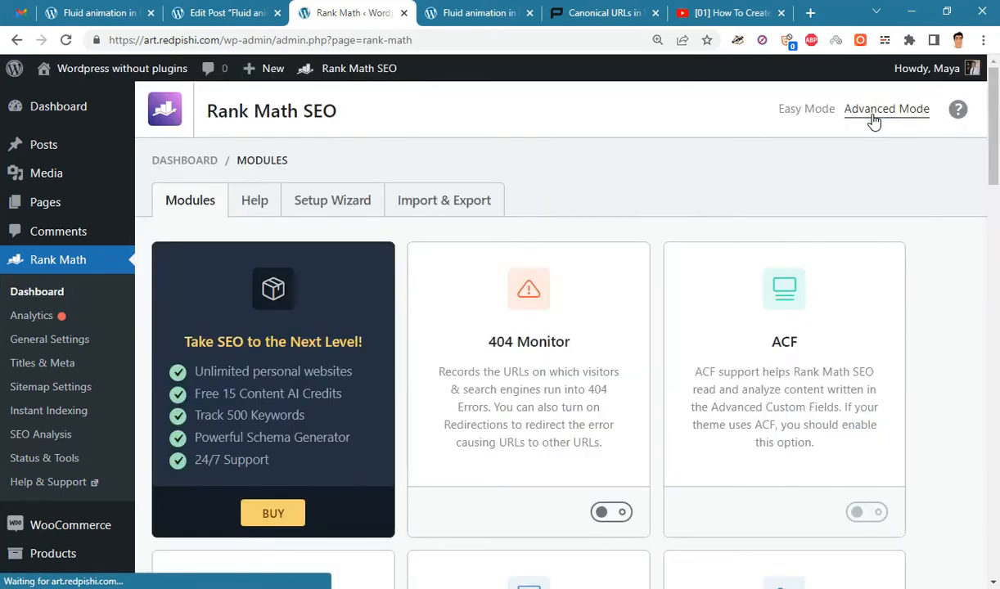
{"action": "left_click", "coordinate": [221, 13]}
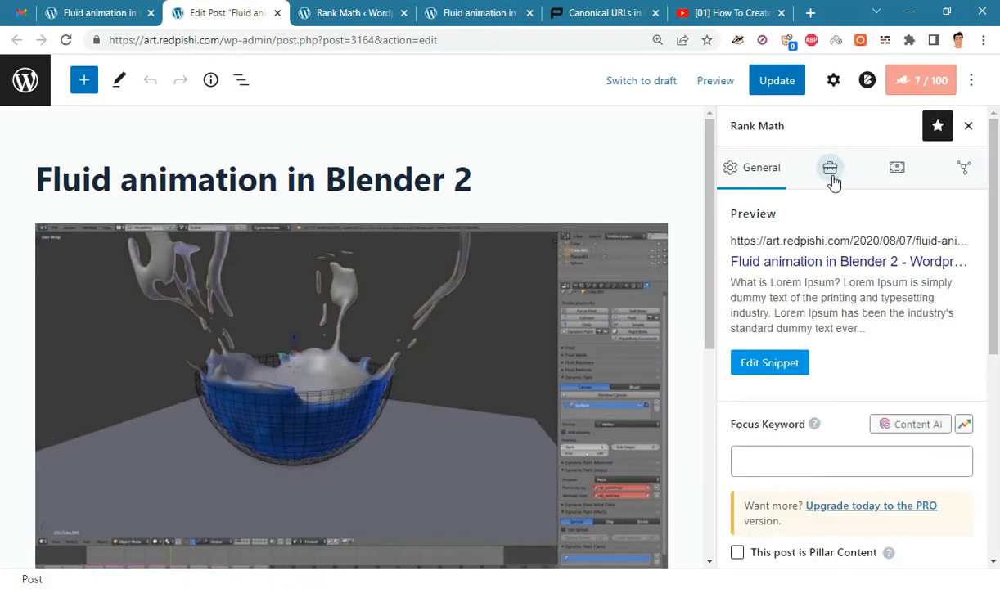
Step: Enter the Blender 3 URL as Rank Math's canonical URL, update the post, and view it
{"action": "left_click", "coordinate": [829, 167]}
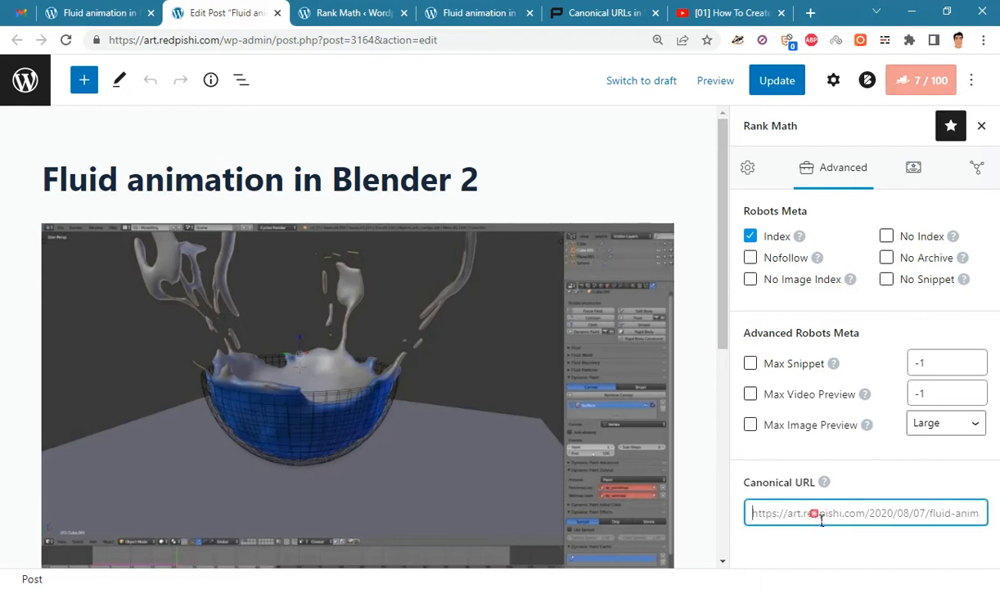
{"action": "left_click", "coordinate": [478, 12]}
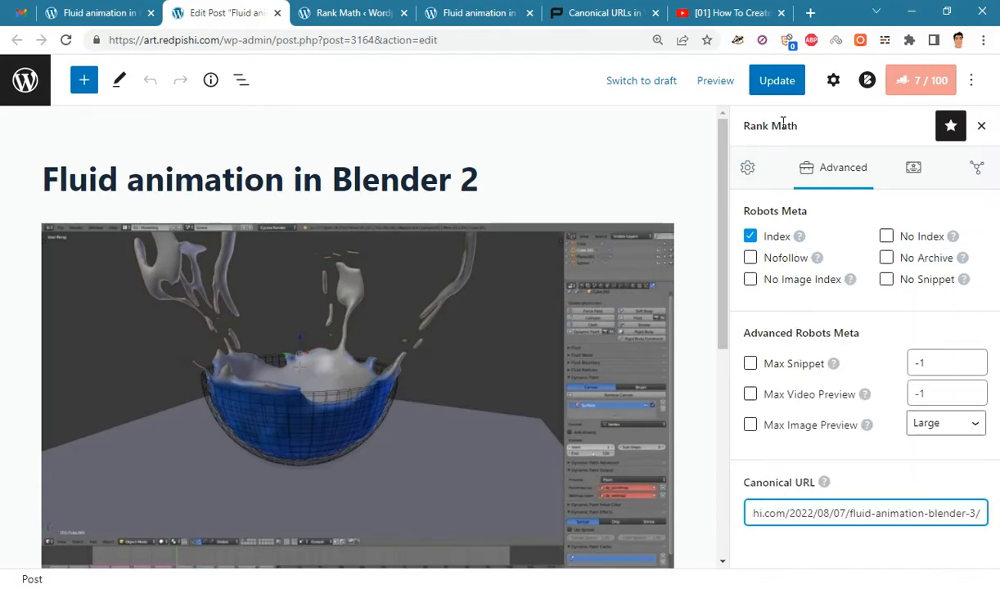
{"action": "left_click", "coordinate": [775, 80]}
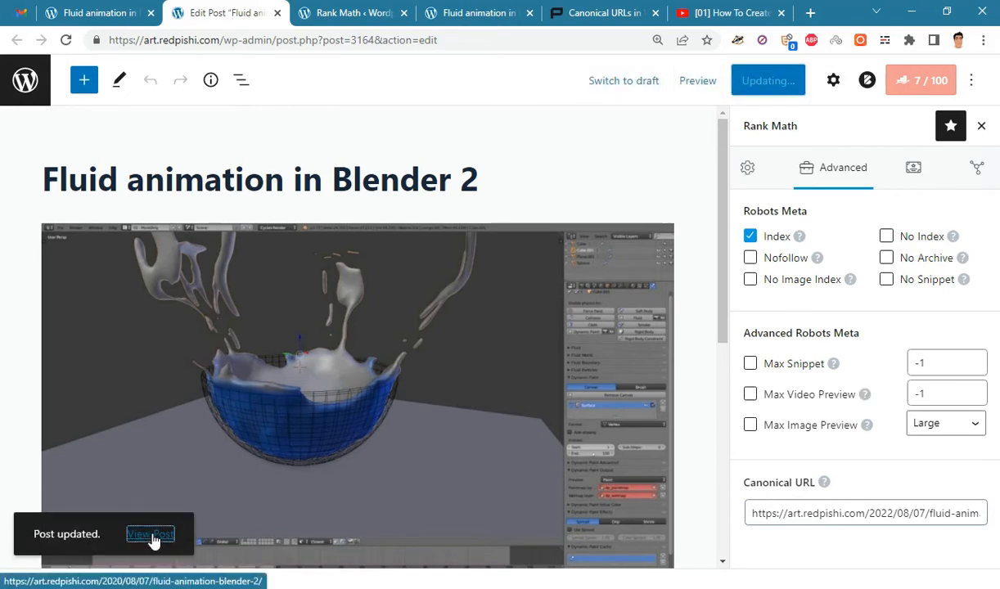
{"action": "left_click", "coordinate": [150, 534]}
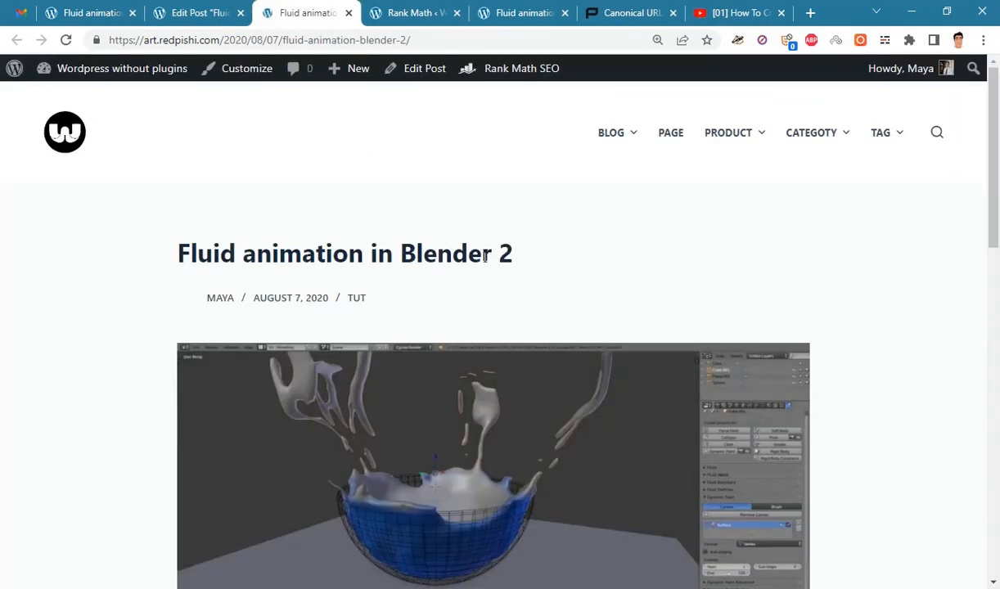
Step: View the Blender 2 page source and search it for the Blender 3 canonical URL
{"action": "right_click", "coordinate": [601, 272]}
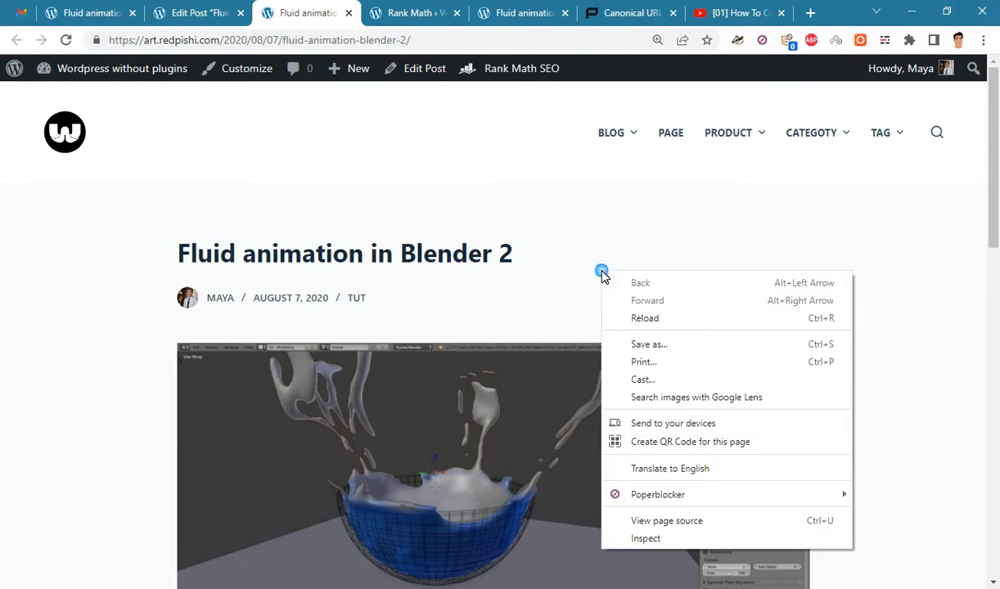
{"action": "left_click", "coordinate": [666, 520]}
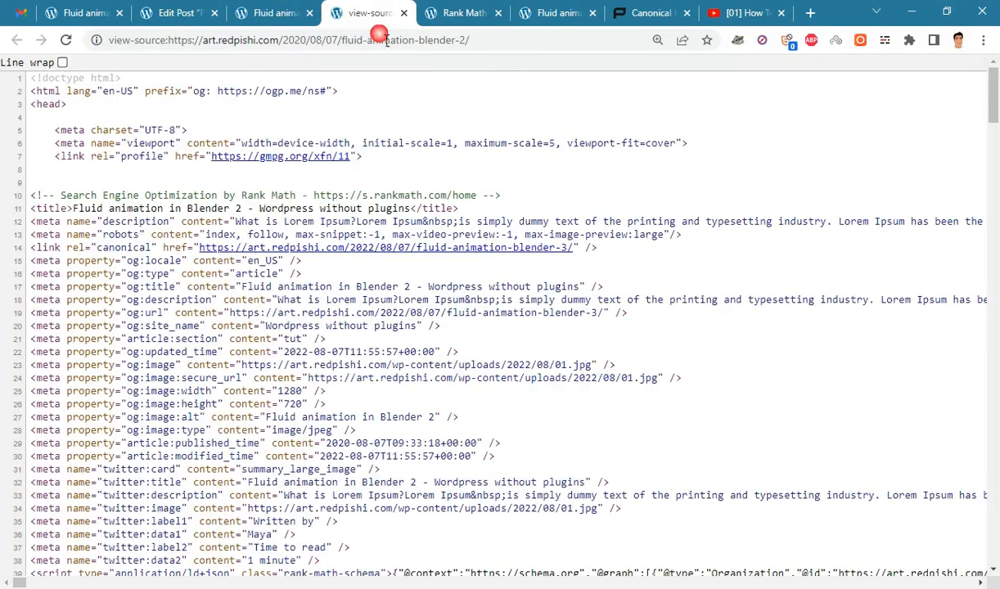
{"action": "key", "text": "ctrl+f"}
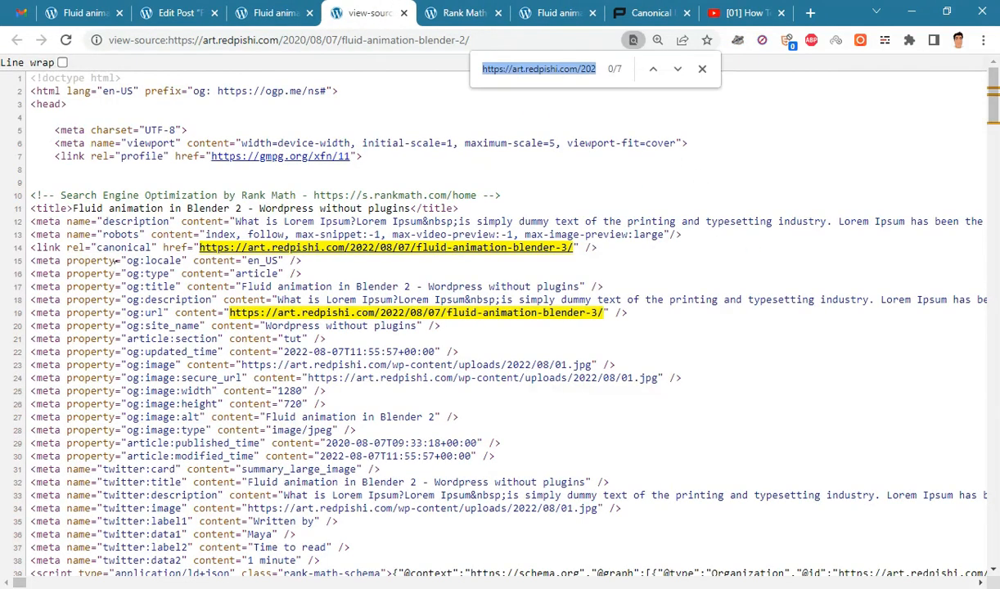
{"action": "mouse_move", "coordinate": [245, 252]}
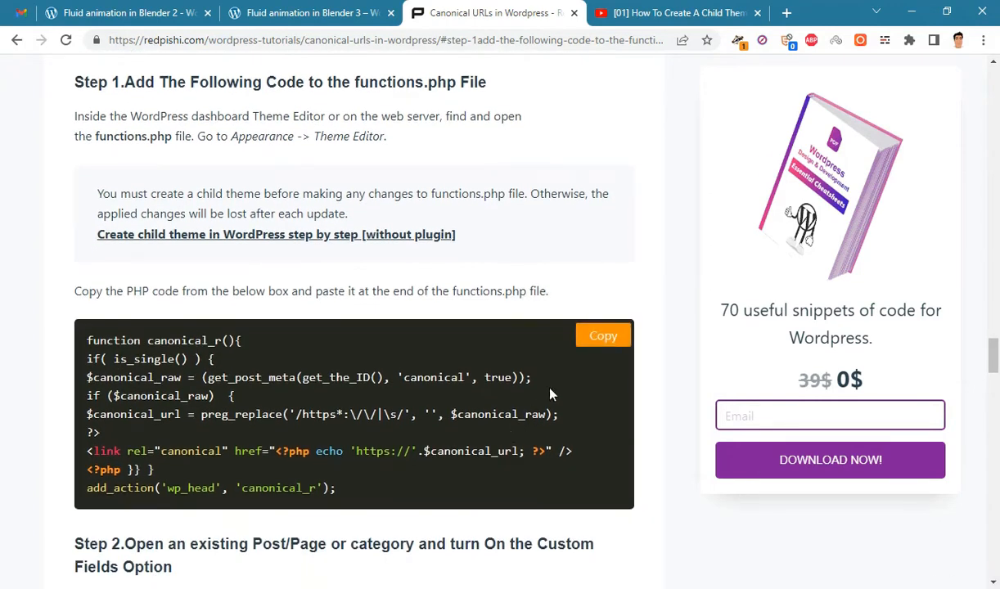
Step: Copy the tutorial's canonical snippet, open Child of blocksy's functions.php, then check the child-theme video
{"action": "left_click", "coordinate": [596, 333]}
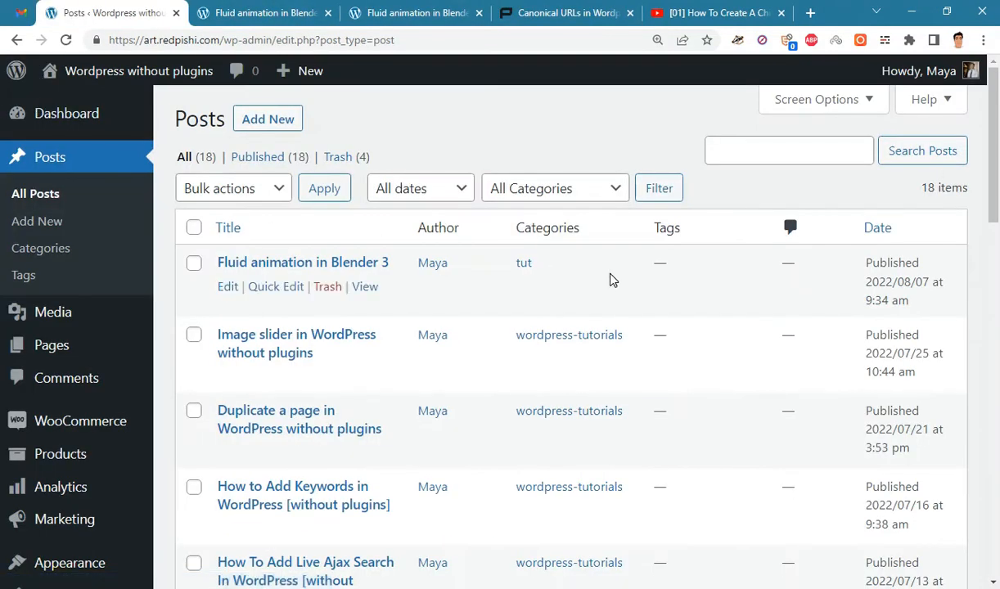
{"action": "scroll", "scroll_direction": "down", "scroll_amount": 3}
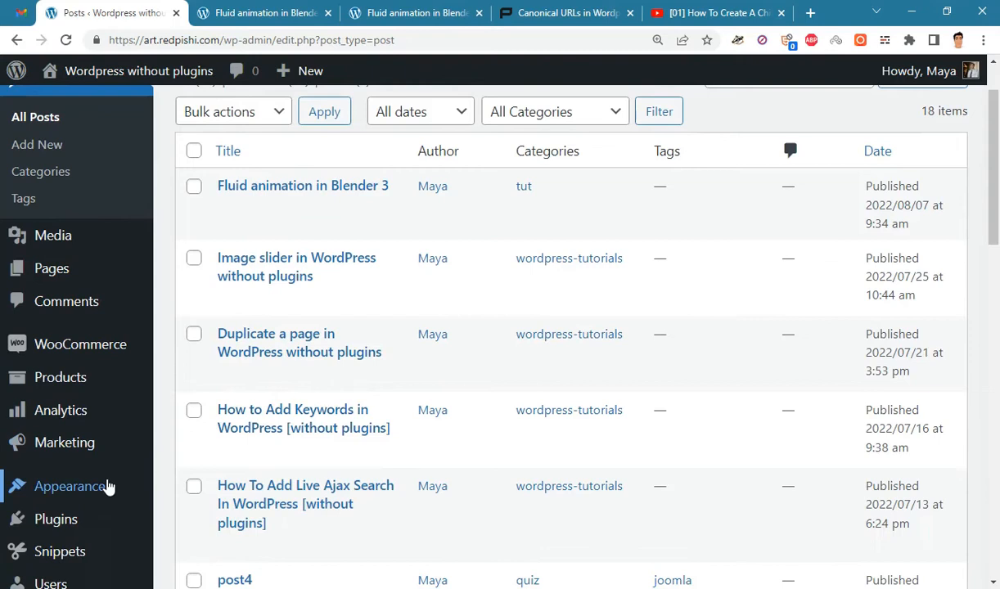
{"action": "left_click", "coordinate": [70, 486]}
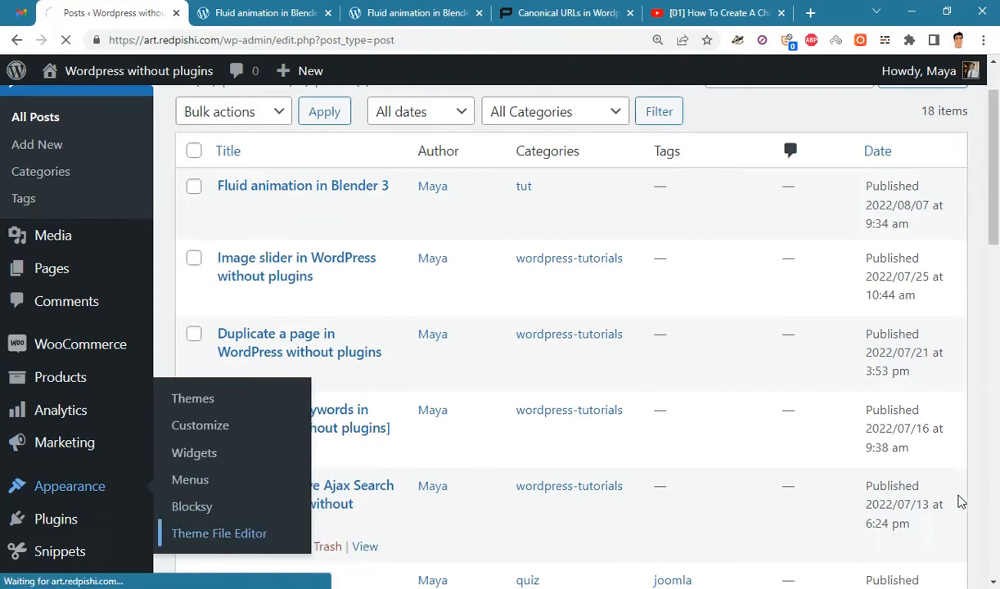
{"action": "left_click", "coordinate": [218, 533]}
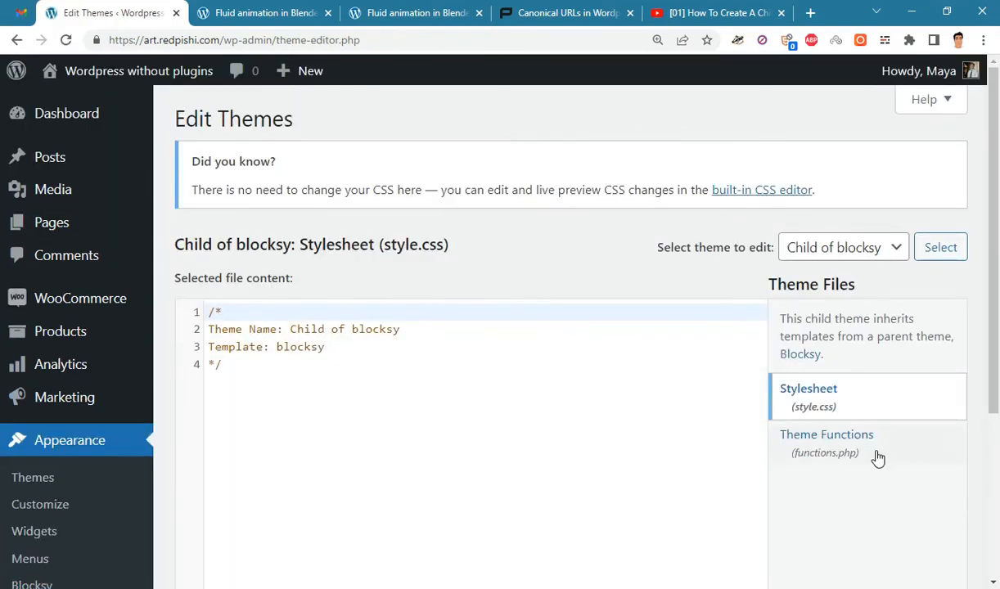
{"action": "left_click", "coordinate": [826, 434]}
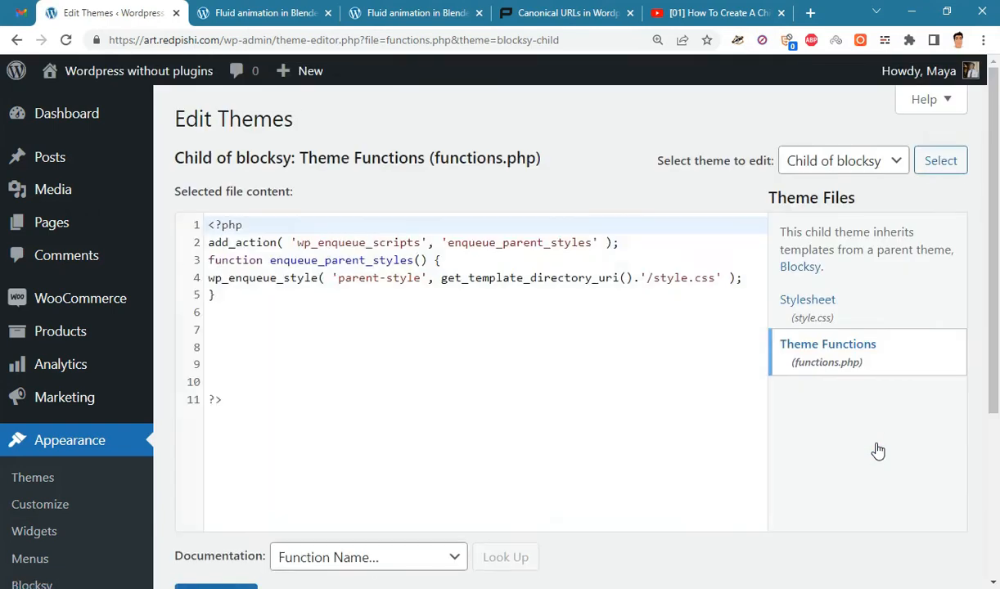
{"action": "mouse_move", "coordinate": [839, 178]}
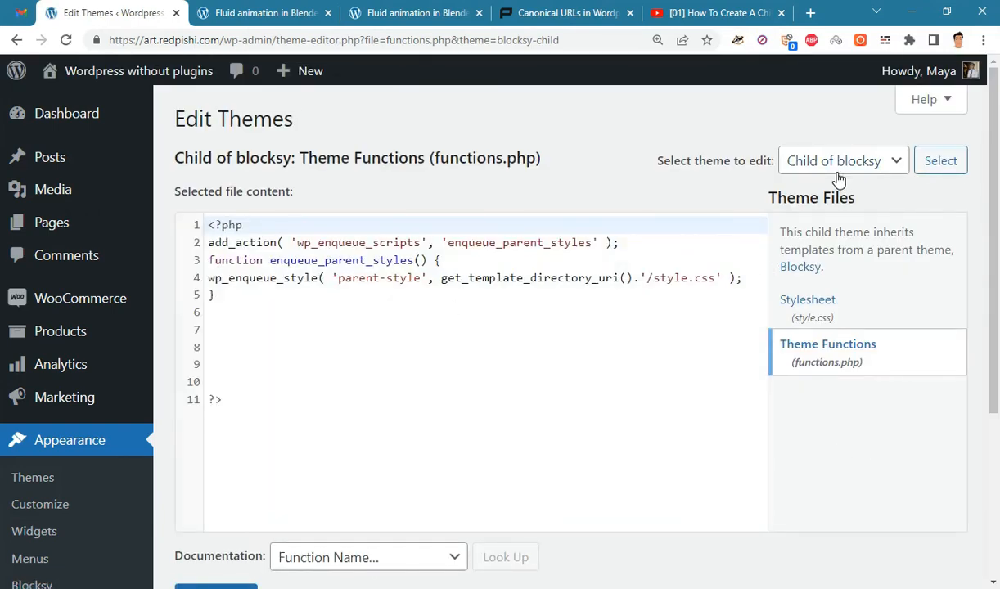
{"action": "left_click", "coordinate": [716, 13]}
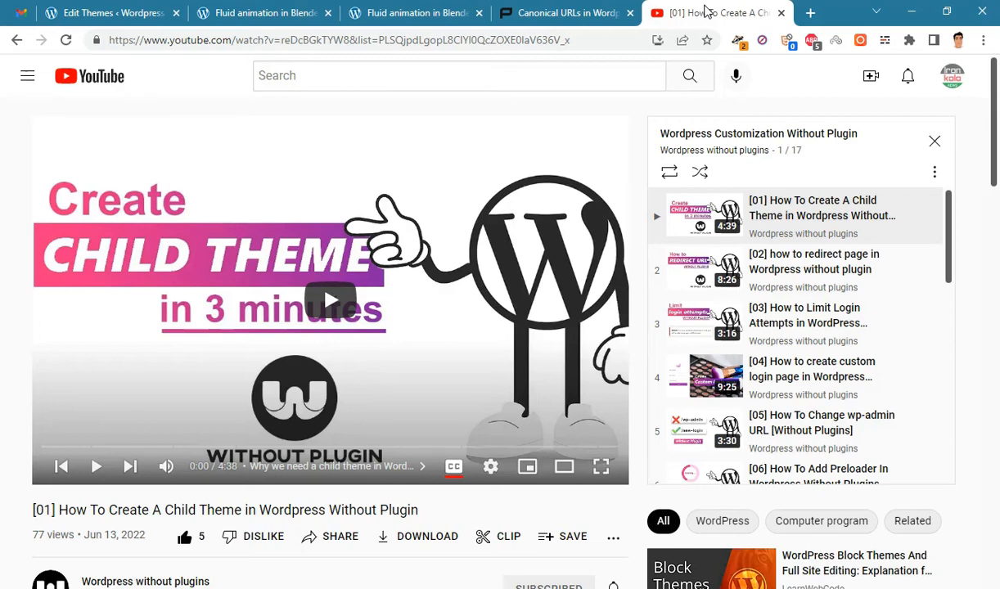
Step: Paste the canonical_r function at line 8 of functions.php and update the file
{"action": "left_click", "coordinate": [107, 13]}
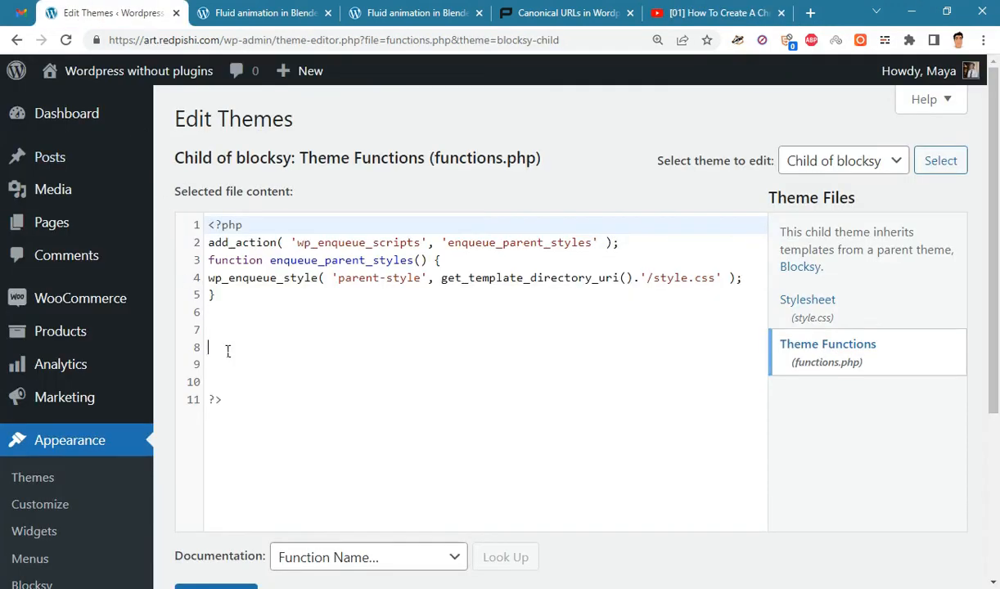
{"action": "type", "text": "function canonical_r(){"}
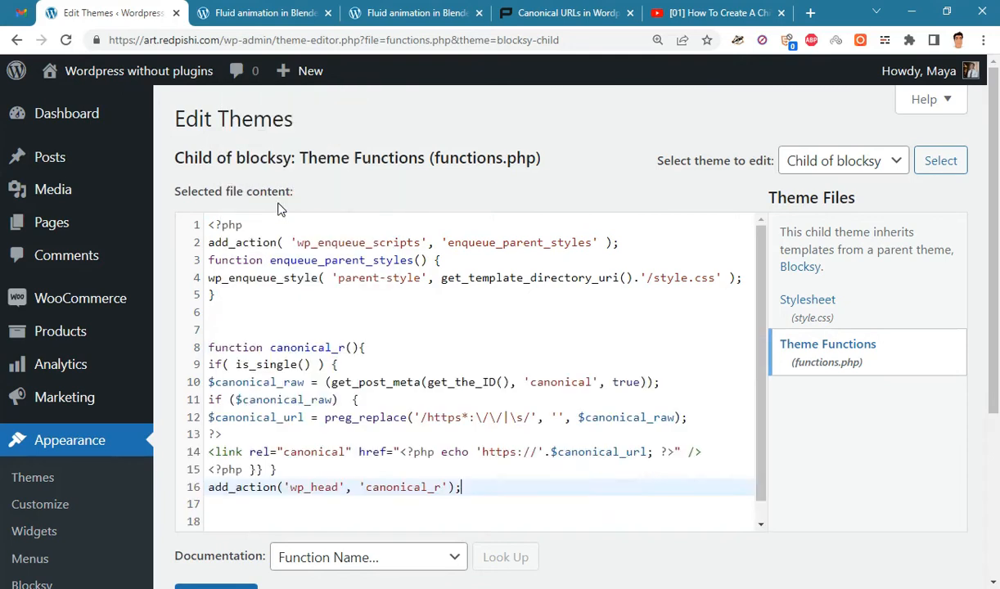
{"action": "scroll", "scroll_direction": "down", "scroll_amount": 3}
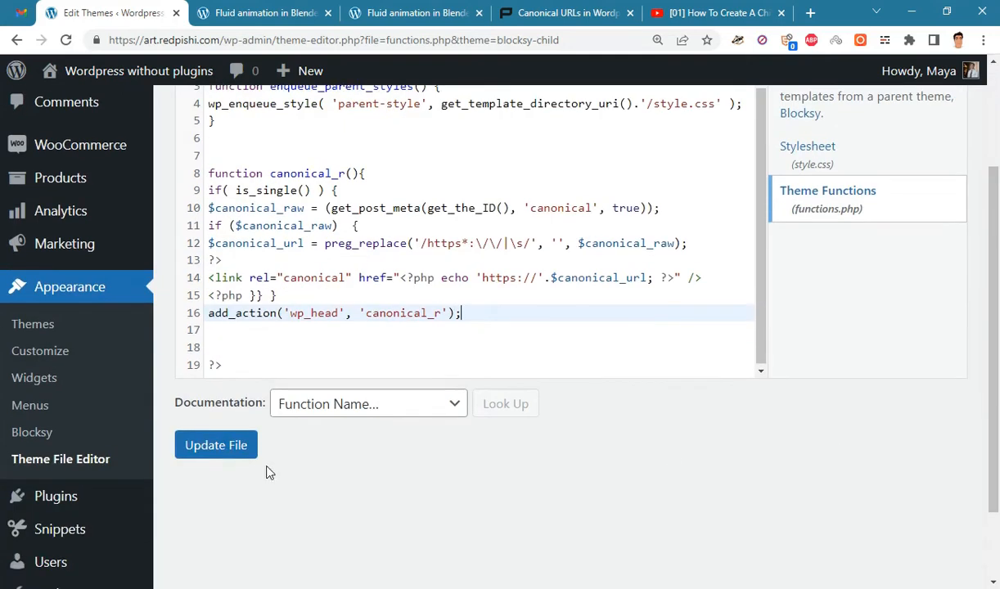
{"action": "left_click", "coordinate": [216, 444]}
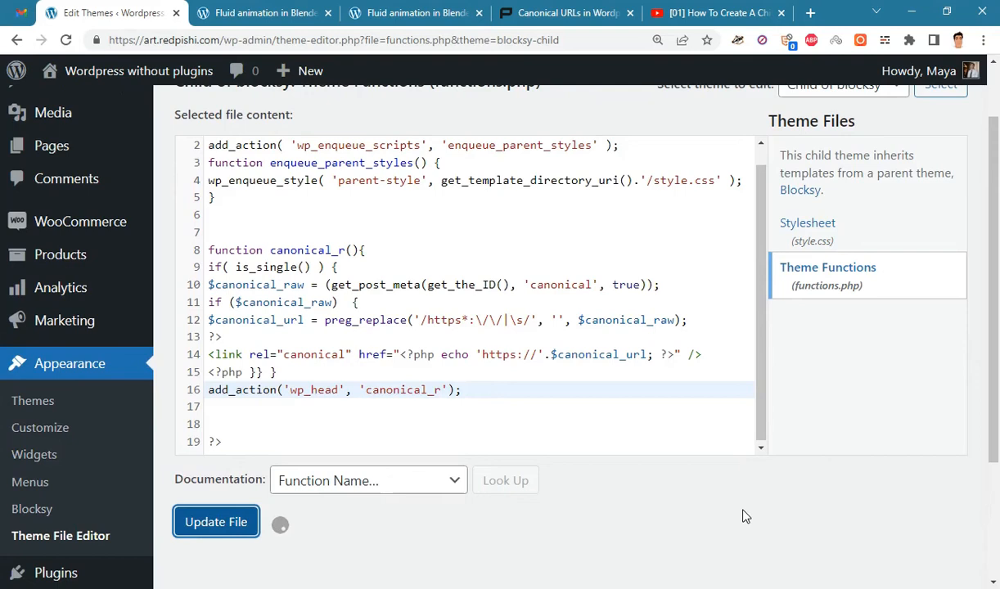
{"action": "left_click", "coordinate": [216, 521]}
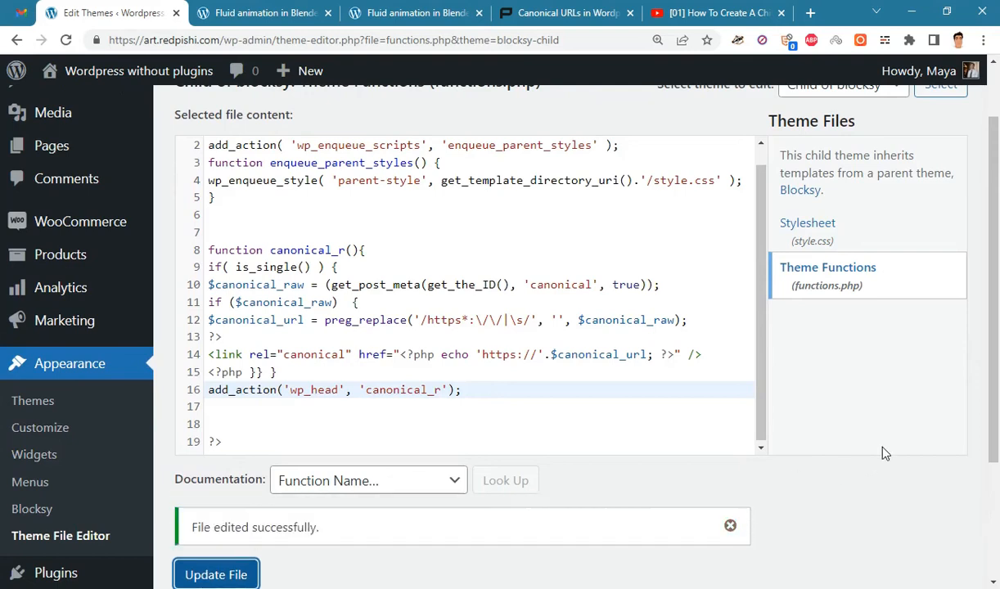
{"action": "scroll", "scroll_direction": "up", "scroll_amount": 3}
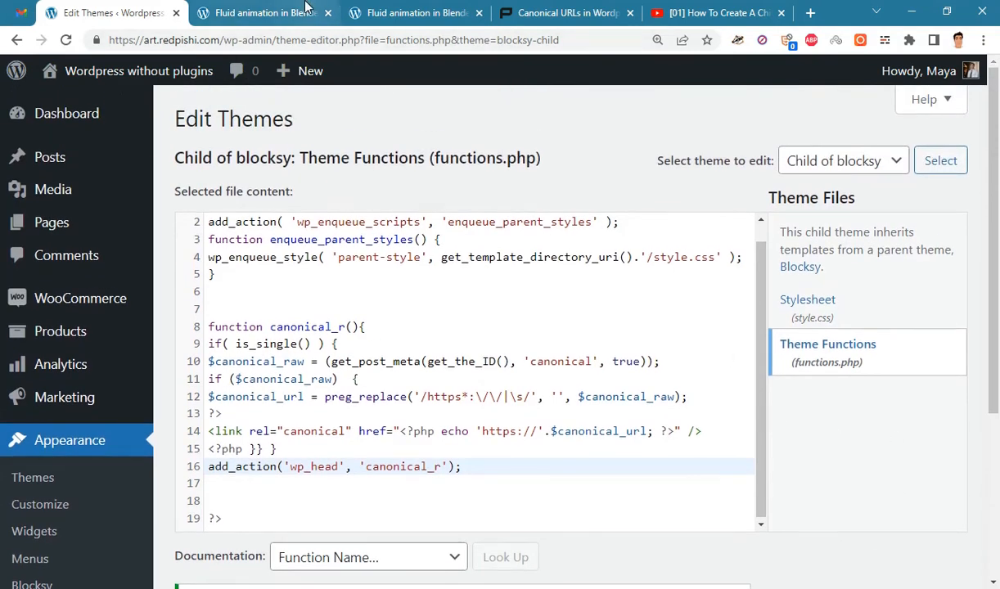
{"action": "left_click", "coordinate": [261, 12]}
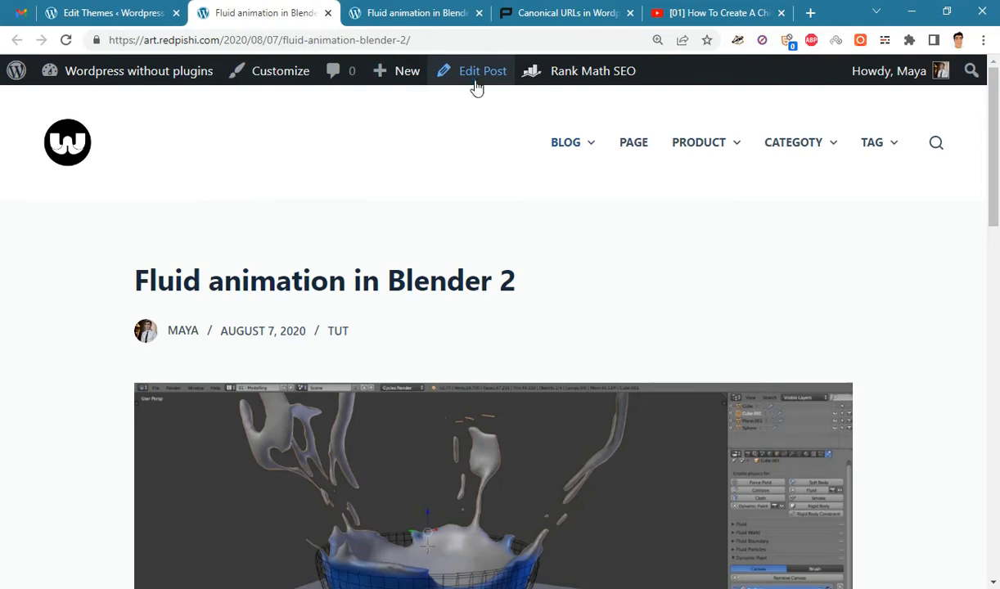
Step: Turn on Custom fields under Preferences > Panels and reload the Blender 2 editor
{"action": "left_click", "coordinate": [482, 71]}
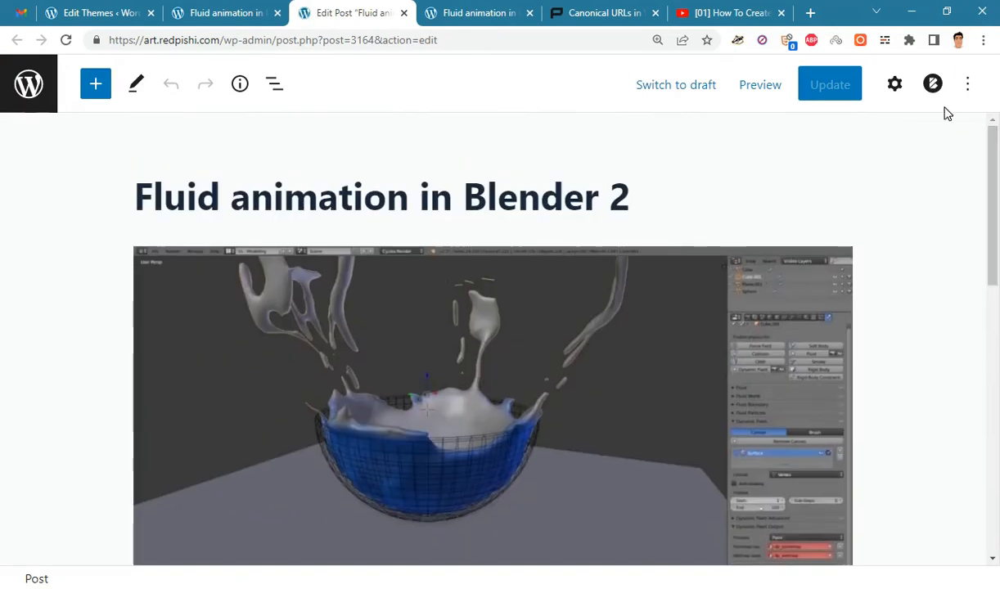
{"action": "left_click", "coordinate": [967, 84]}
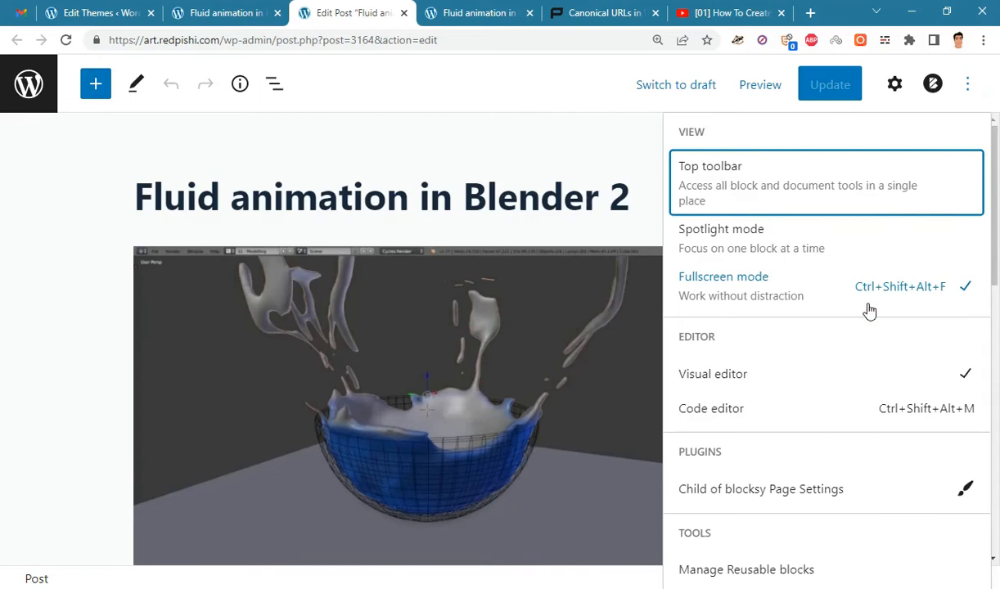
{"action": "left_click", "coordinate": [728, 568]}
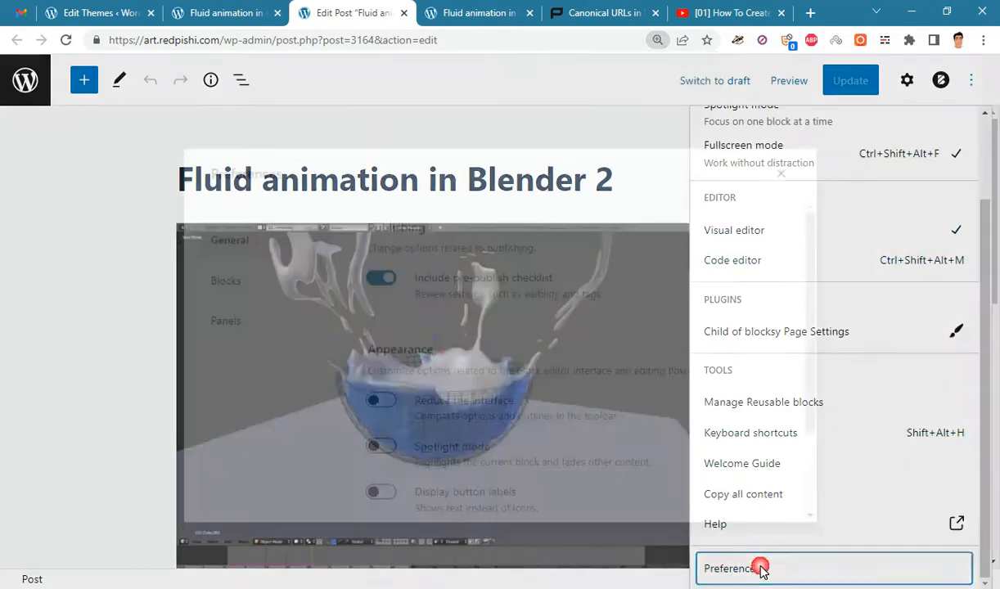
{"action": "left_click", "coordinate": [731, 567]}
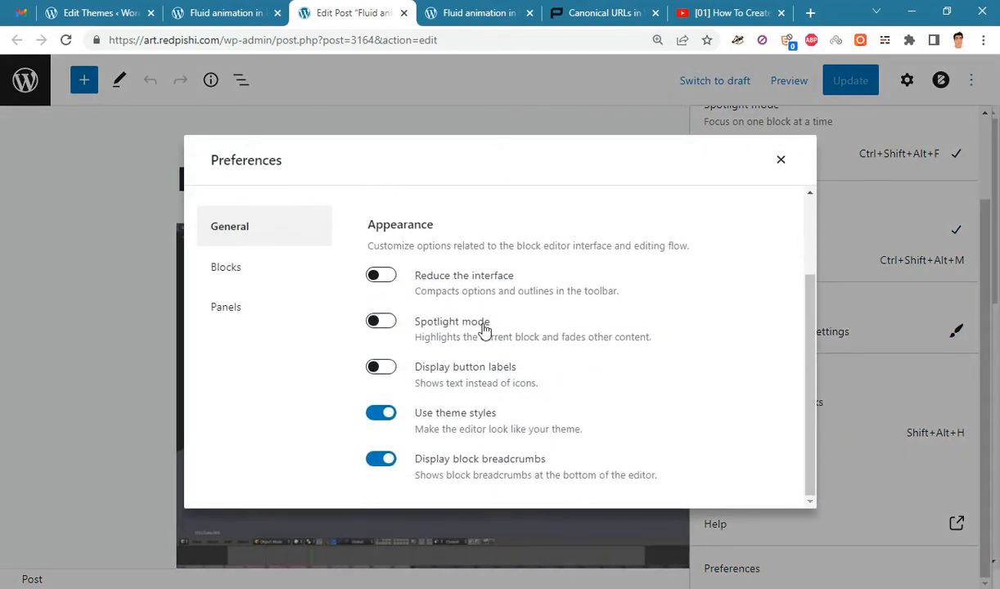
{"action": "left_click", "coordinate": [226, 305]}
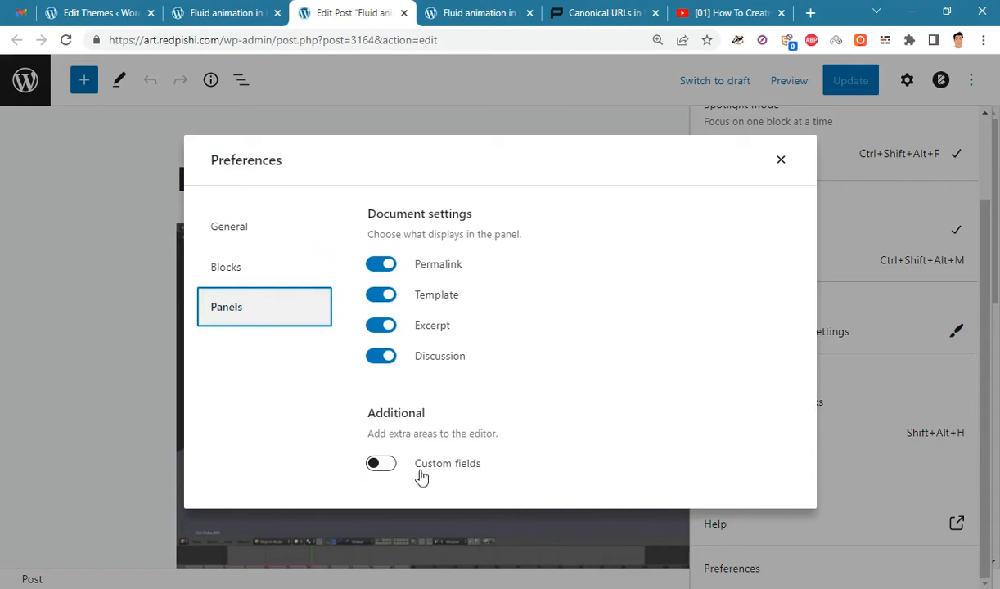
{"action": "left_click", "coordinate": [381, 463]}
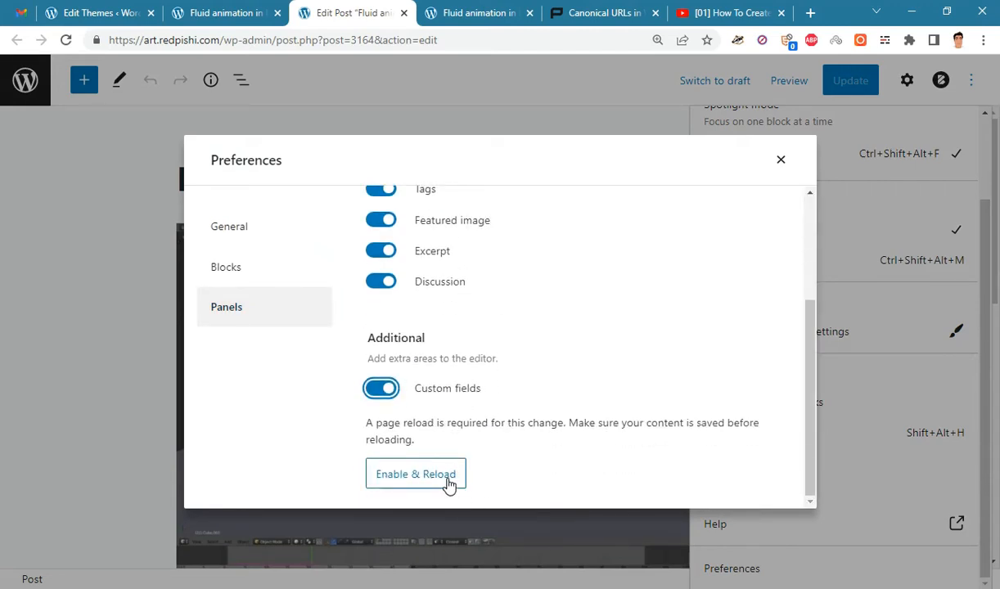
{"action": "left_click", "coordinate": [415, 474]}
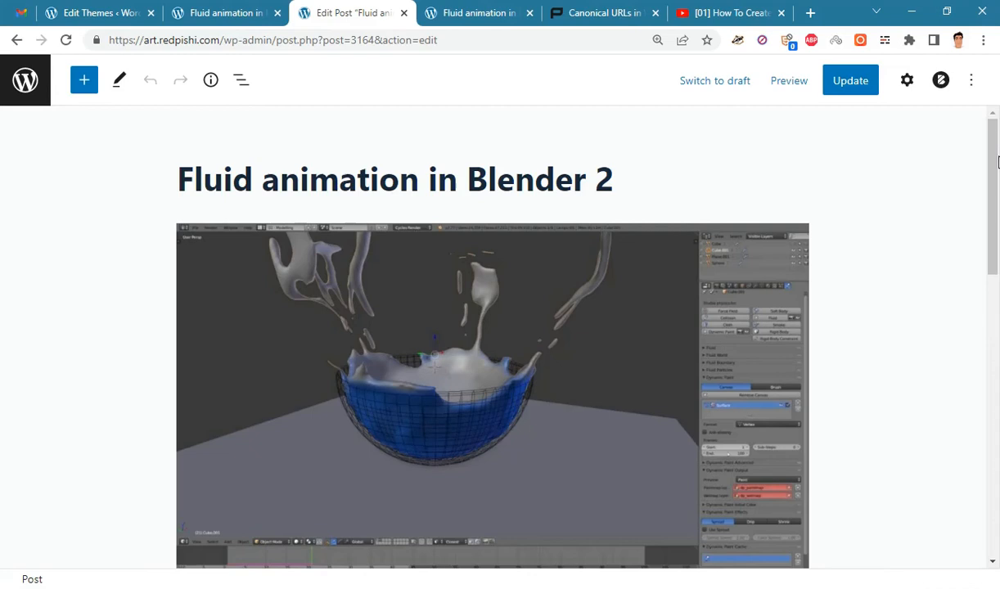
Step: Scroll to Custom Fields and enter a new field named 'canonical'
{"action": "scroll", "scroll_direction": "down", "scroll_amount": 3}
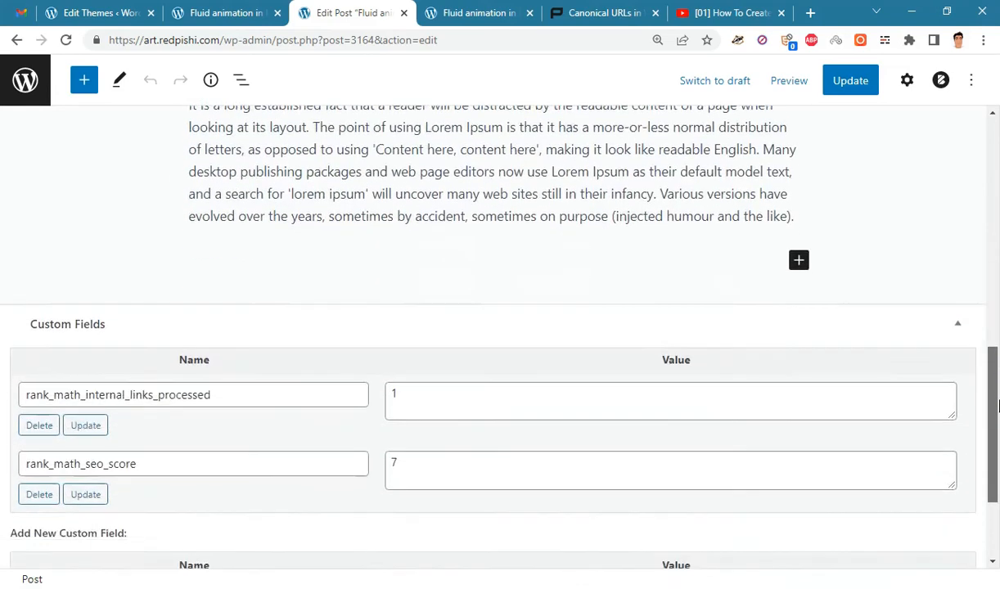
{"action": "scroll", "scroll_direction": "down", "scroll_amount": 3}
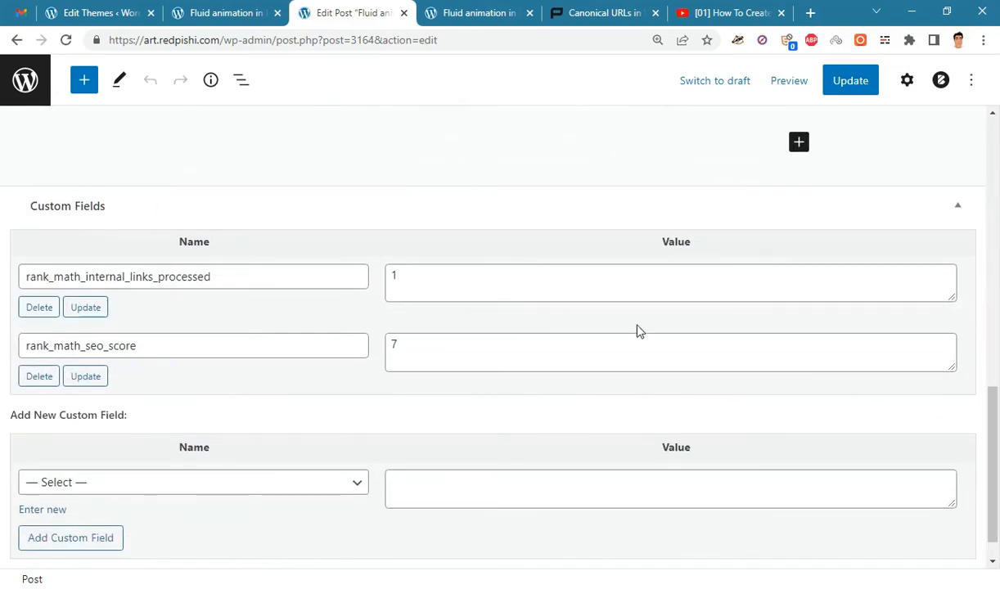
{"action": "mouse_move", "coordinate": [86, 500]}
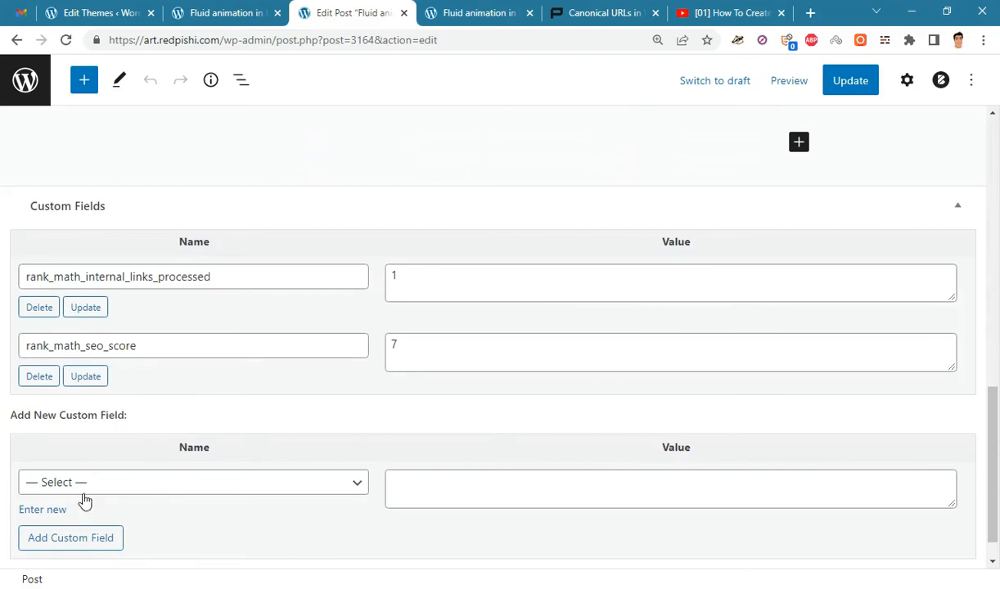
{"action": "mouse_move", "coordinate": [43, 509]}
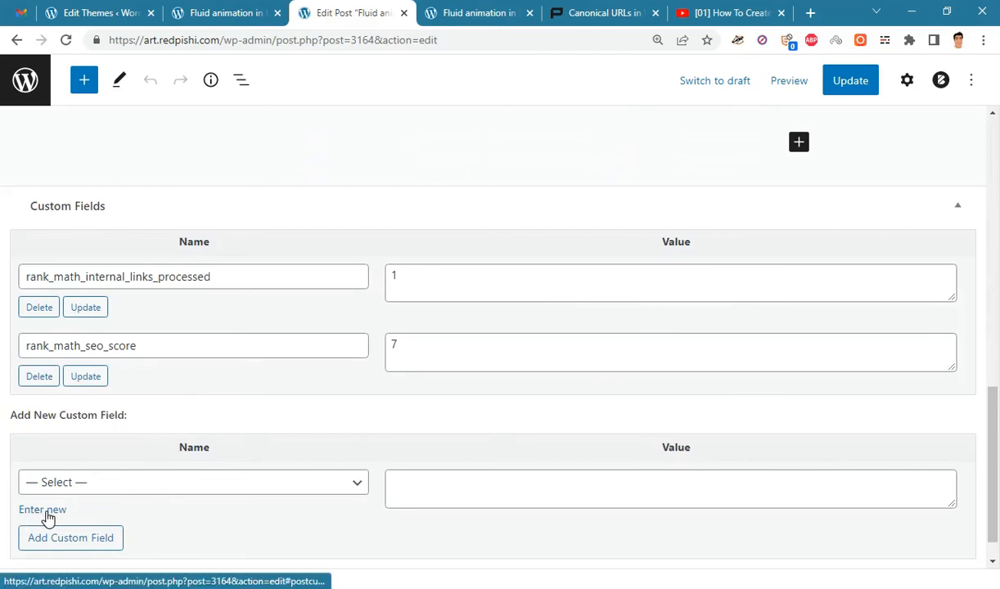
{"action": "left_click", "coordinate": [42, 509]}
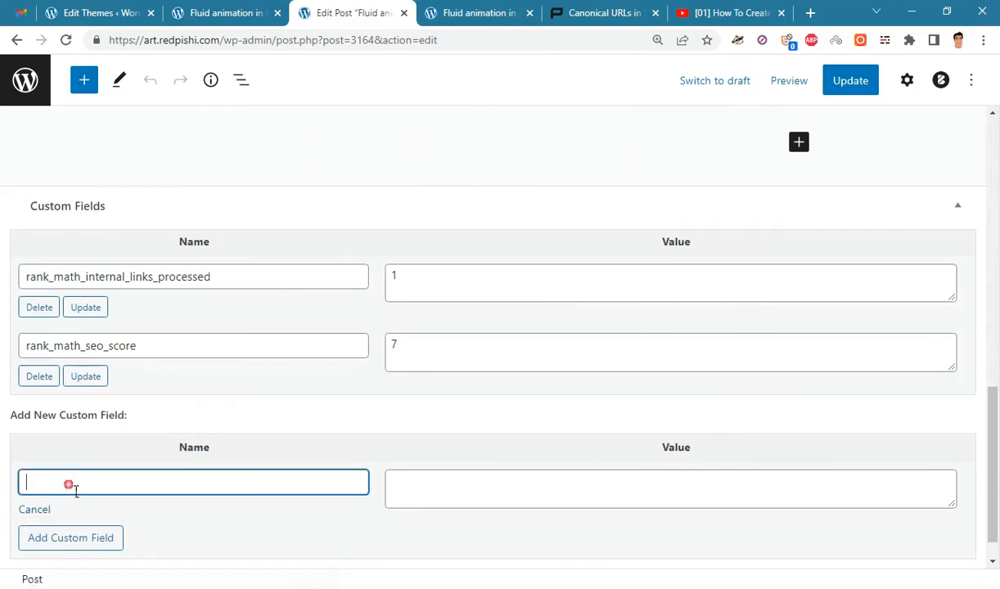
{"action": "type", "text": "canon"}
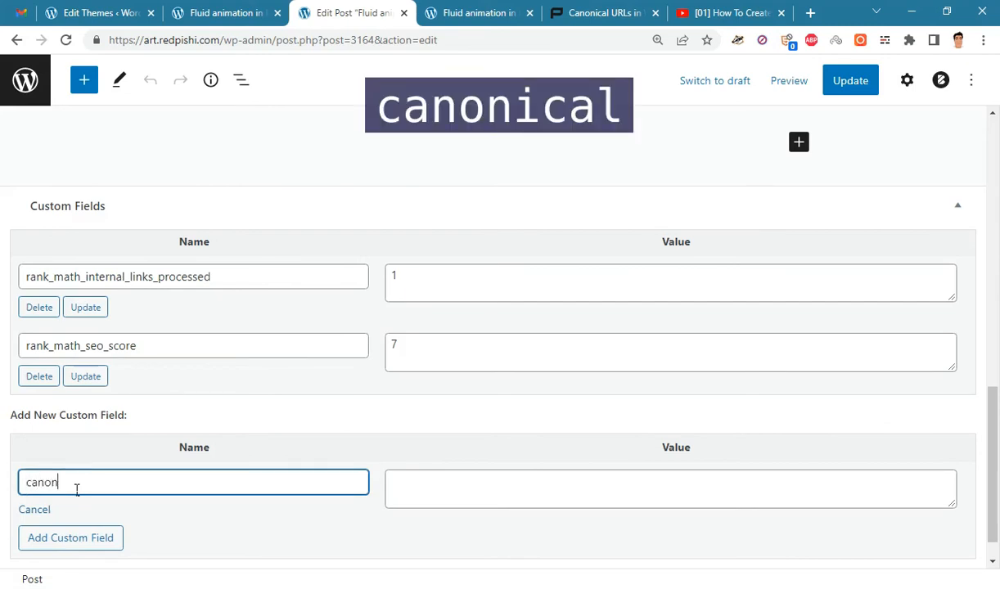
{"action": "type", "text": "ical"}
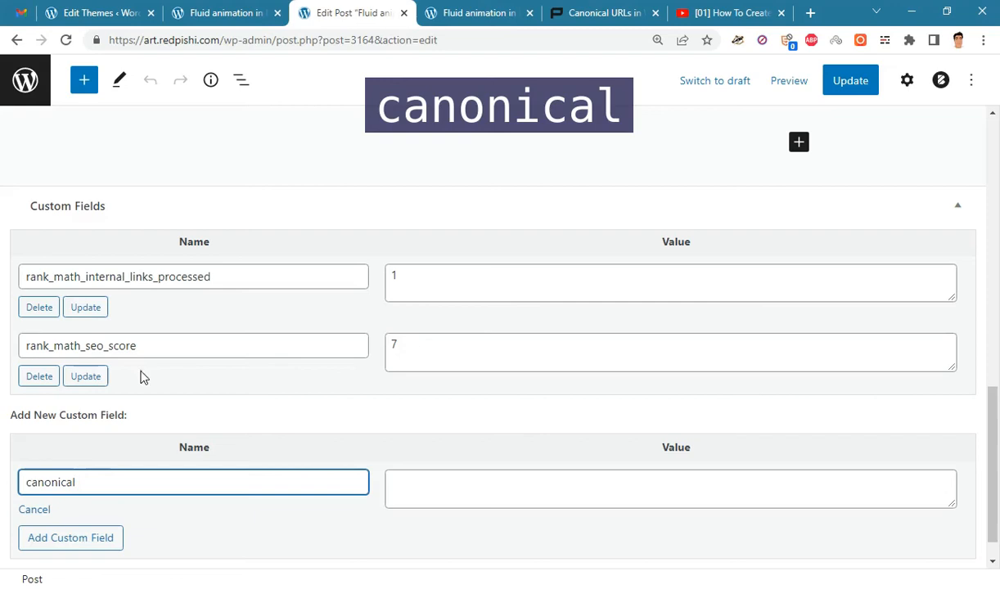
{"action": "left_click", "coordinate": [669, 489]}
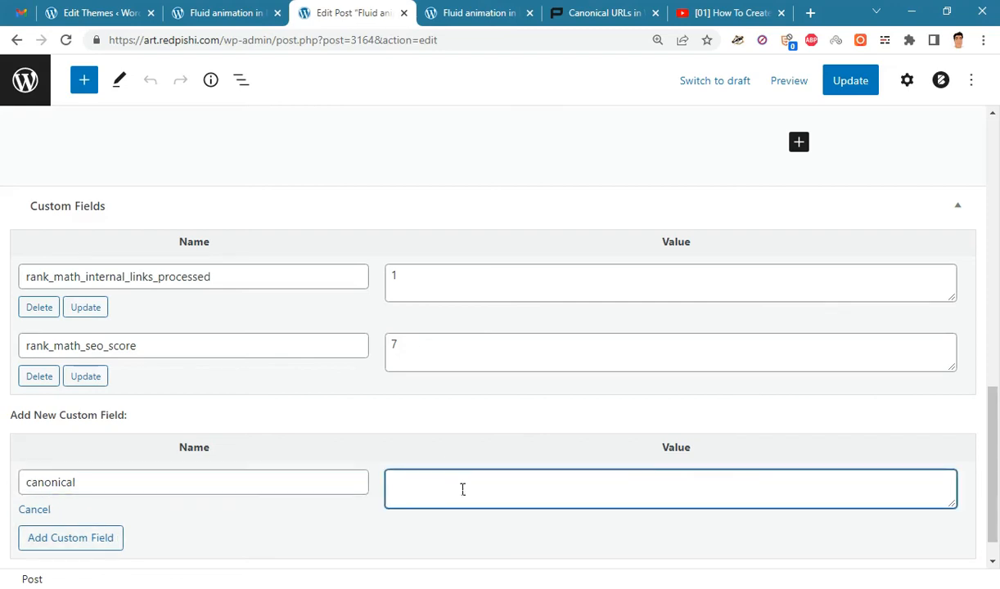
Step: Set its value to the Blender 3 post's URL, add the field, and update the post
{"action": "left_click", "coordinate": [478, 12]}
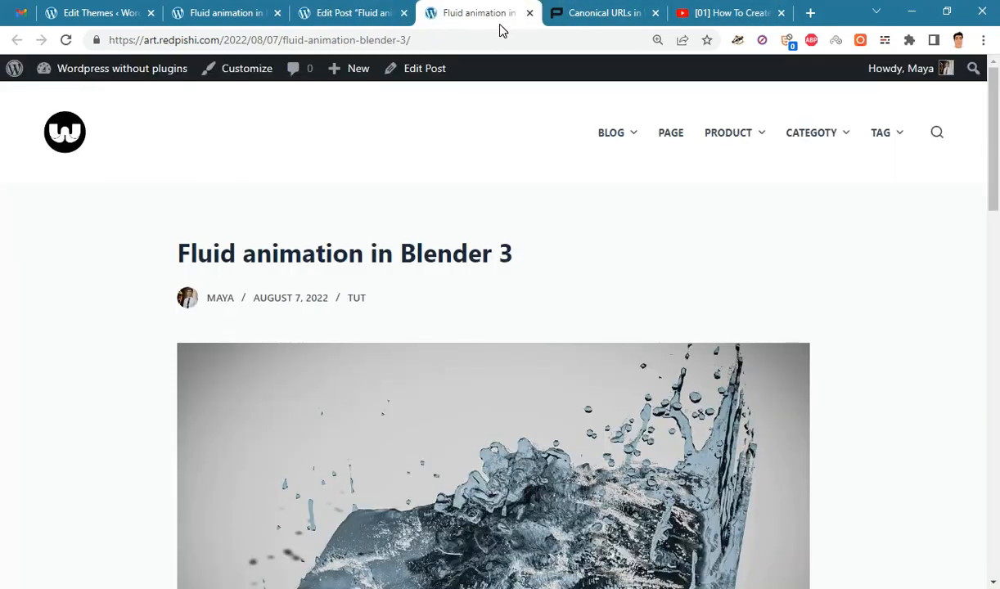
{"action": "right_click", "coordinate": [259, 39]}
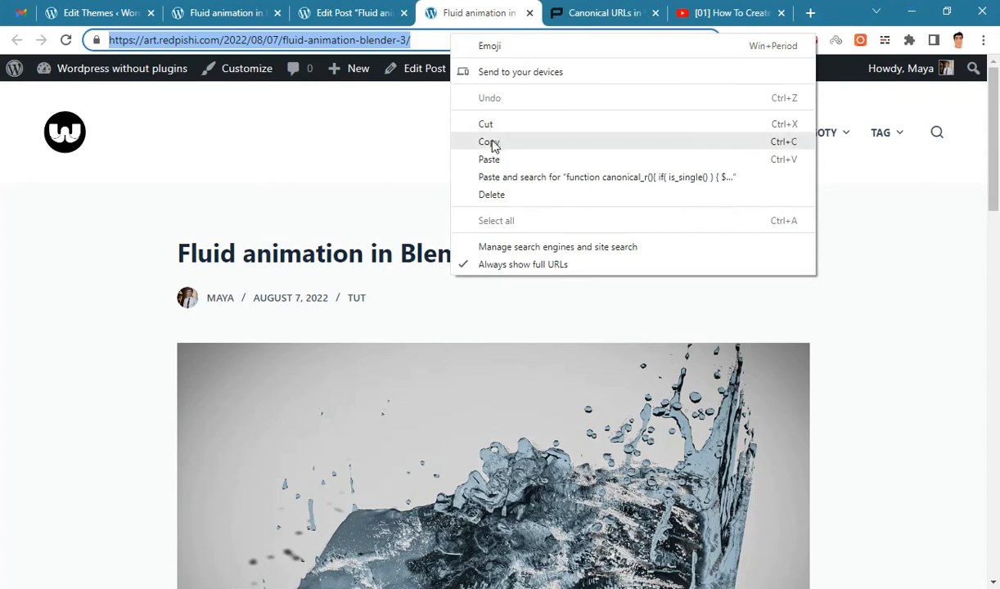
{"action": "left_click", "coordinate": [220, 12]}
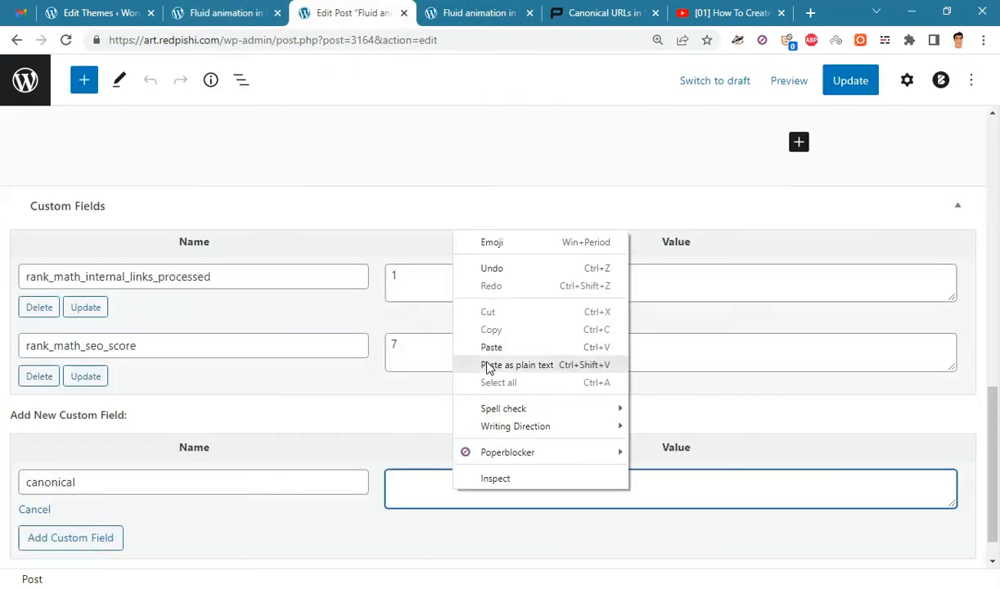
{"action": "left_click", "coordinate": [517, 364]}
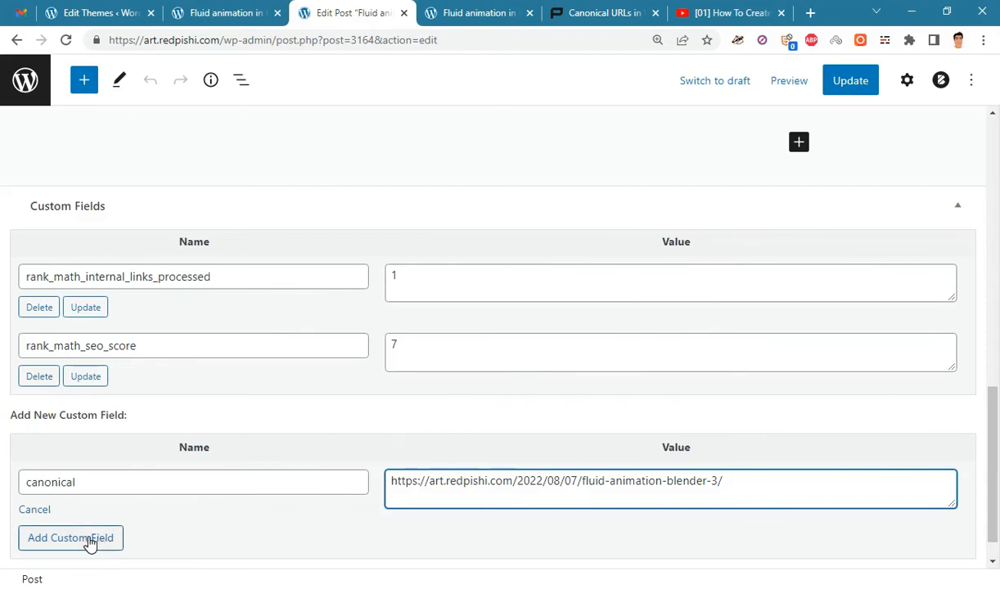
{"action": "left_click", "coordinate": [71, 537]}
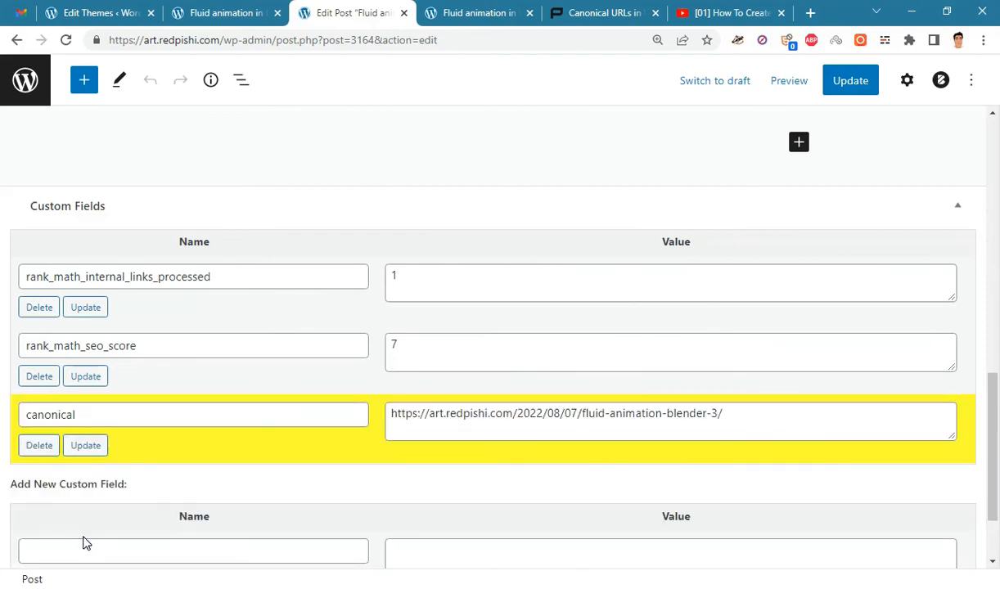
{"action": "left_click", "coordinate": [849, 80]}
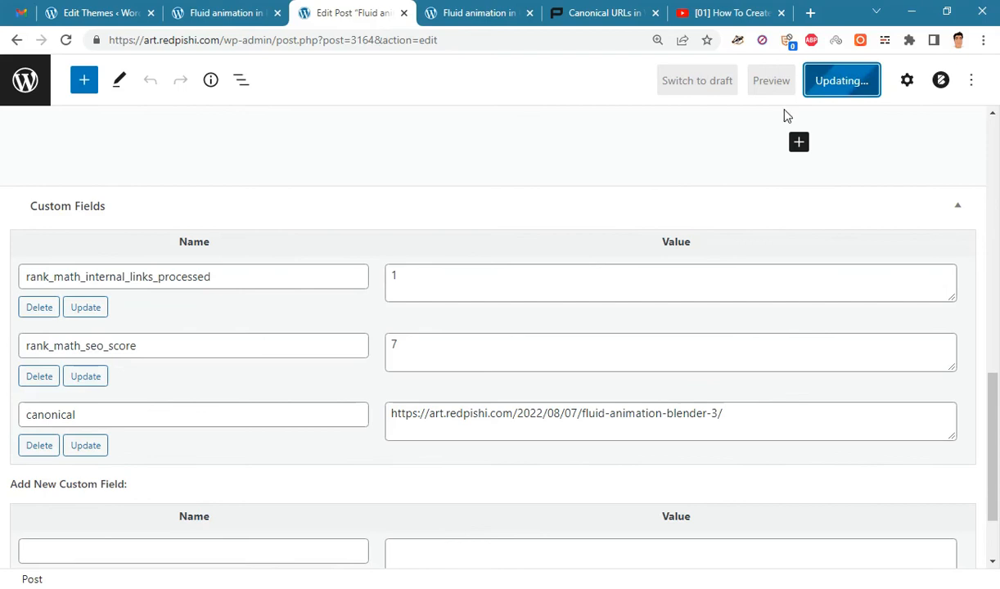
{"action": "left_click", "coordinate": [841, 80]}
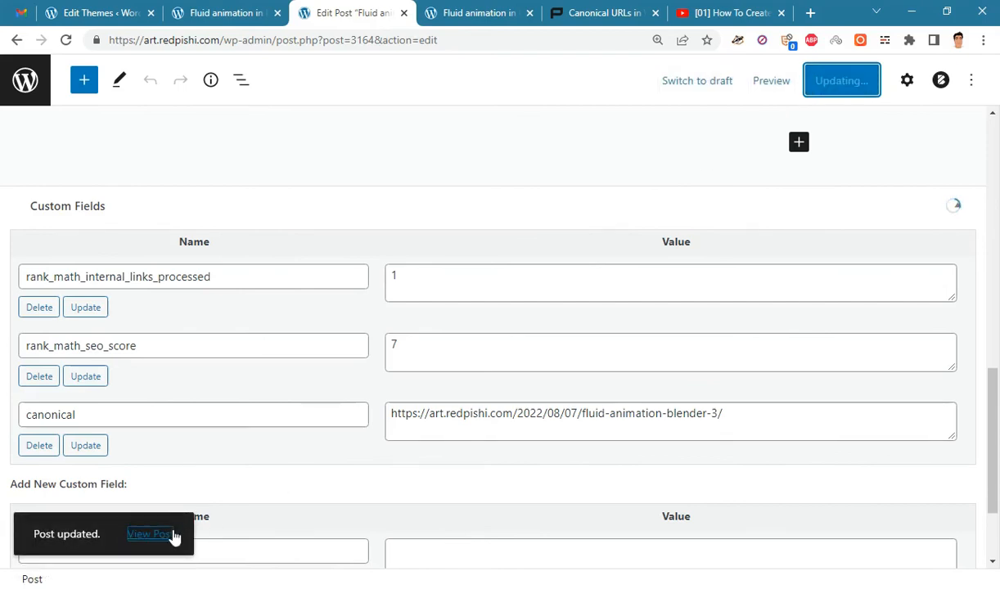
{"action": "left_click", "coordinate": [149, 533]}
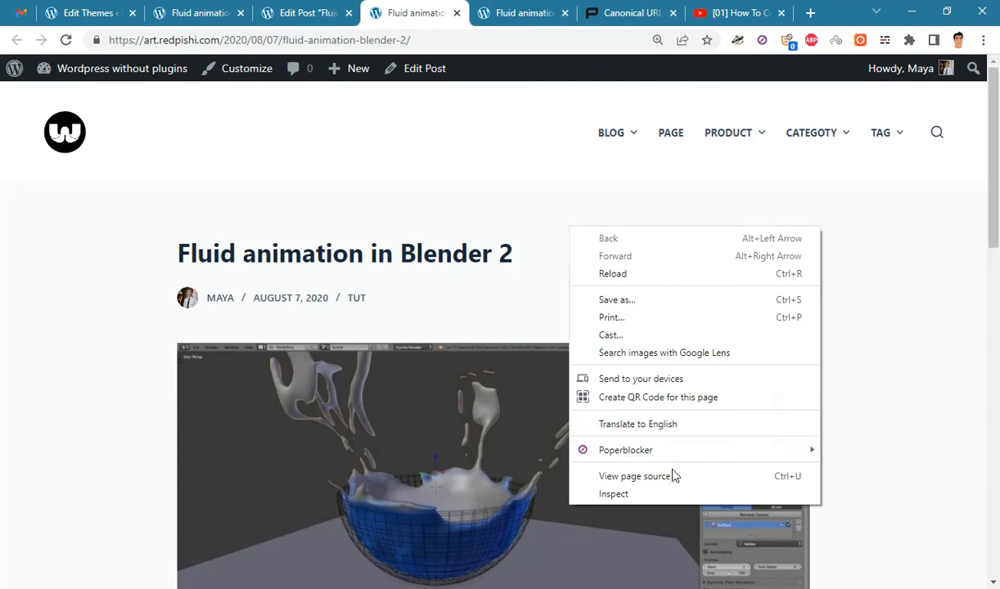
Step: Open the Blender 2 post's page source to locate the second canonical link
{"action": "left_click", "coordinate": [637, 475]}
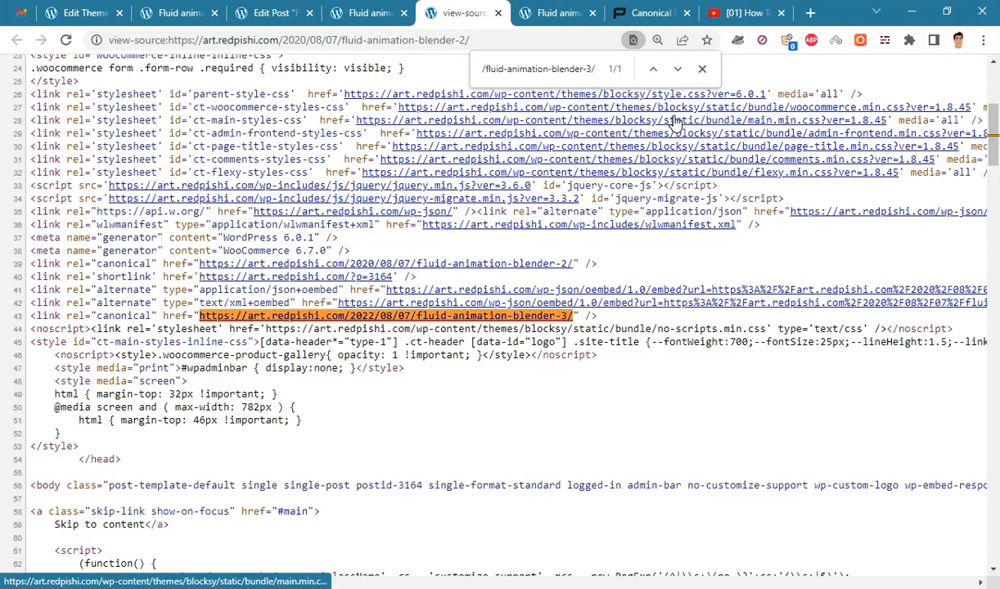
{"action": "mouse_move", "coordinate": [614, 322]}
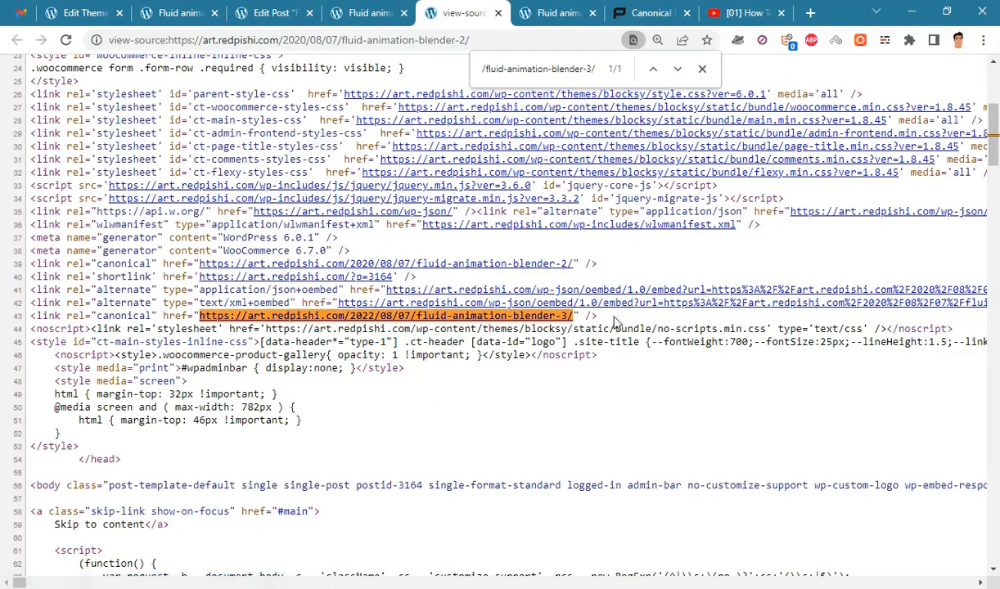